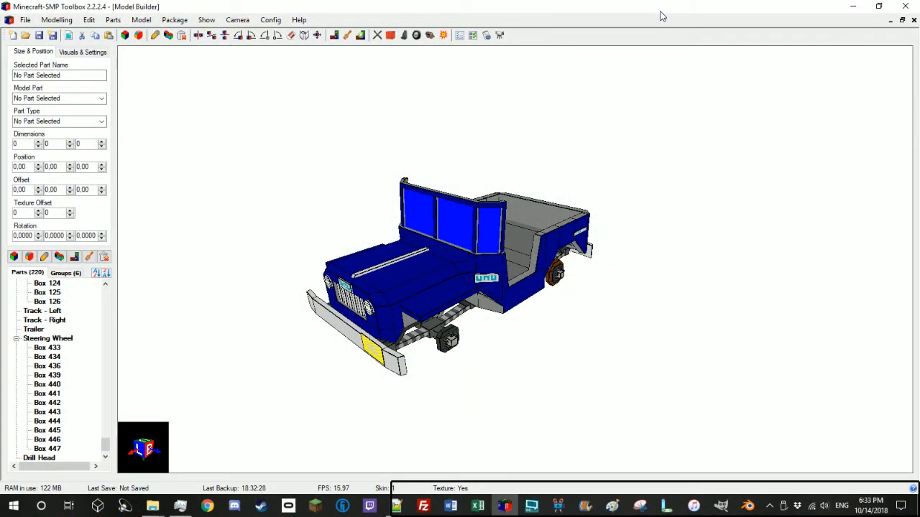
{"action": "mouse_move", "coordinate": [489, 260]}
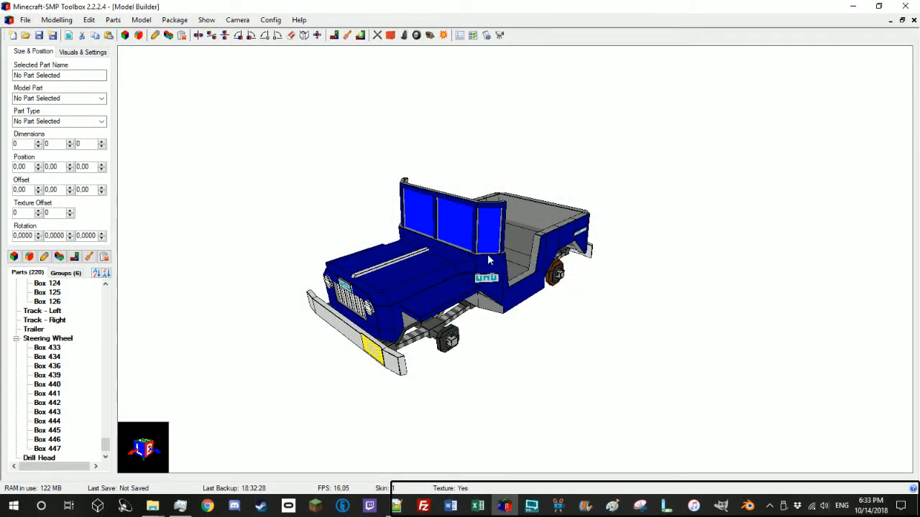
{"action": "mouse_move", "coordinate": [621, 346]}
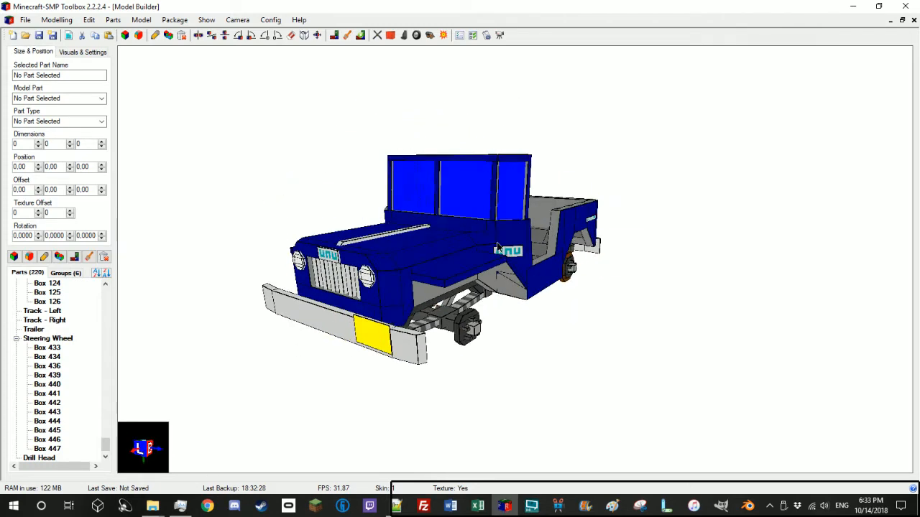
Inspect the truck's undercarriage and select Box 6 from the Barrel group
{"action": "left_click_drag", "start_coordinate": [503, 244], "coordinate": [309, 330]}
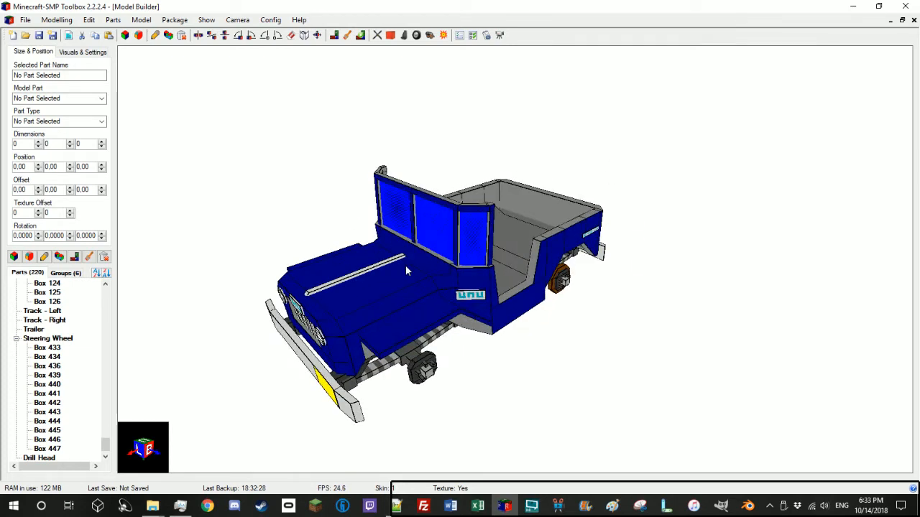
{"action": "mouse_move", "coordinate": [302, 247]}
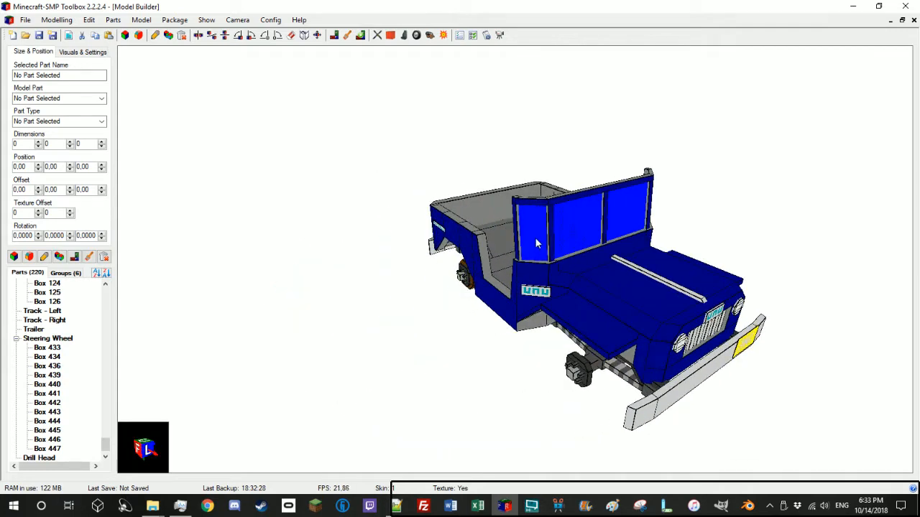
{"action": "mouse_move", "coordinate": [552, 239]}
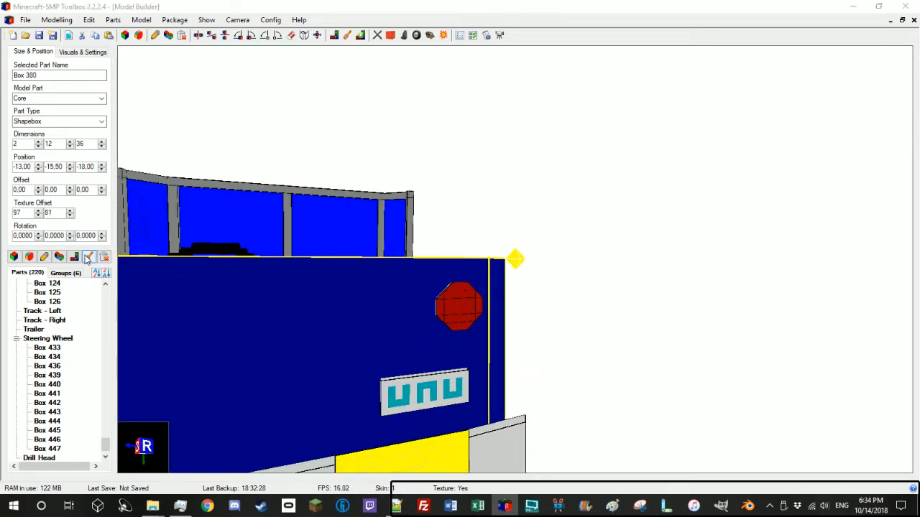
{"action": "left_click", "coordinate": [88, 256]}
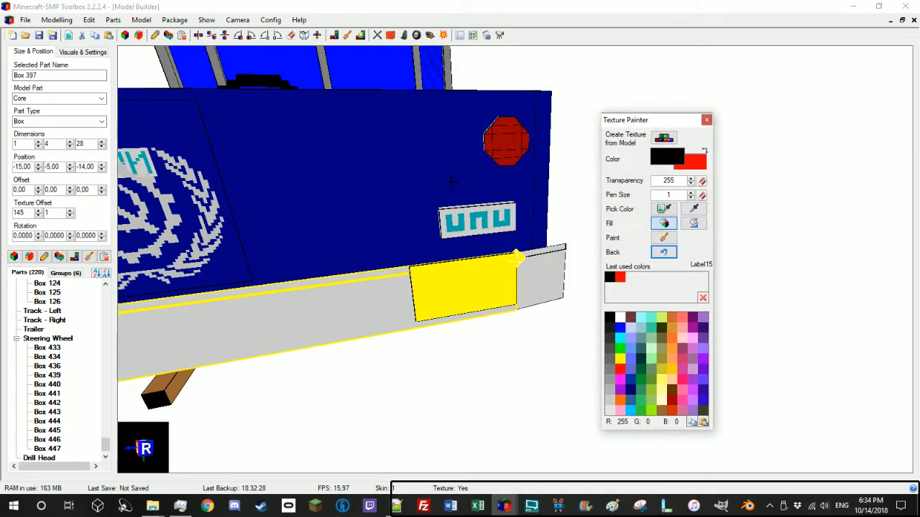
{"action": "mouse_move", "coordinate": [664, 223]}
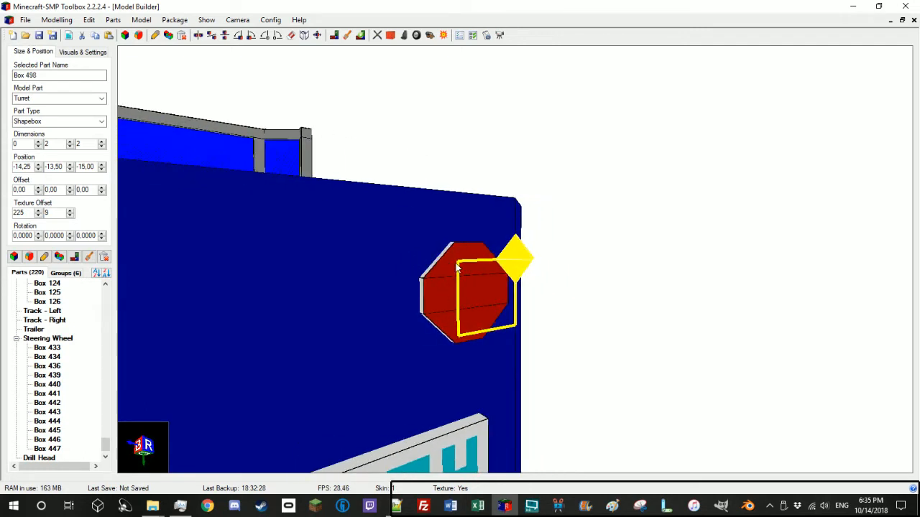
{"action": "left_click", "coordinate": [471, 316]}
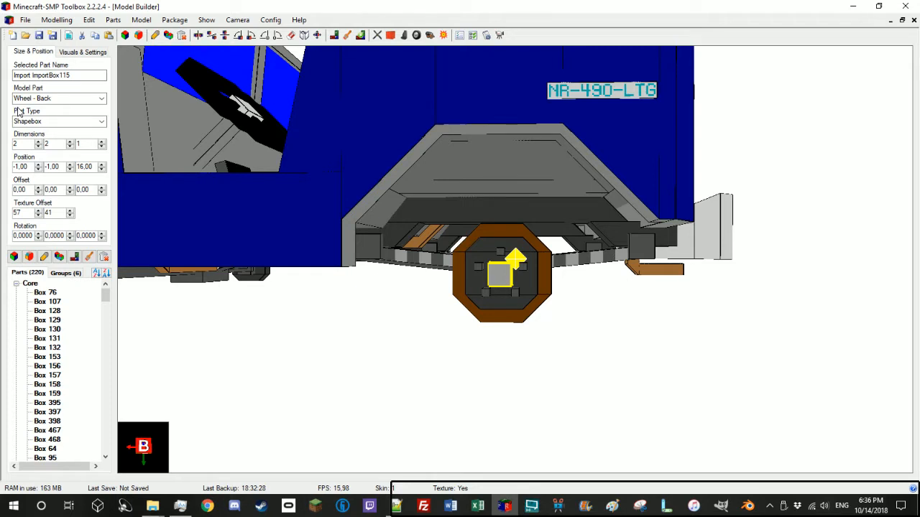
{"action": "mouse_move", "coordinate": [26, 280]}
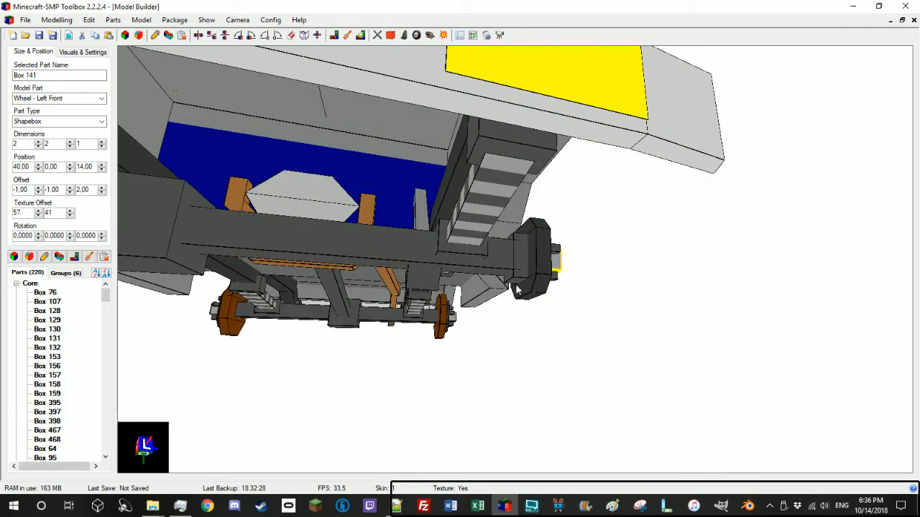
{"action": "left_click", "coordinate": [518, 281]}
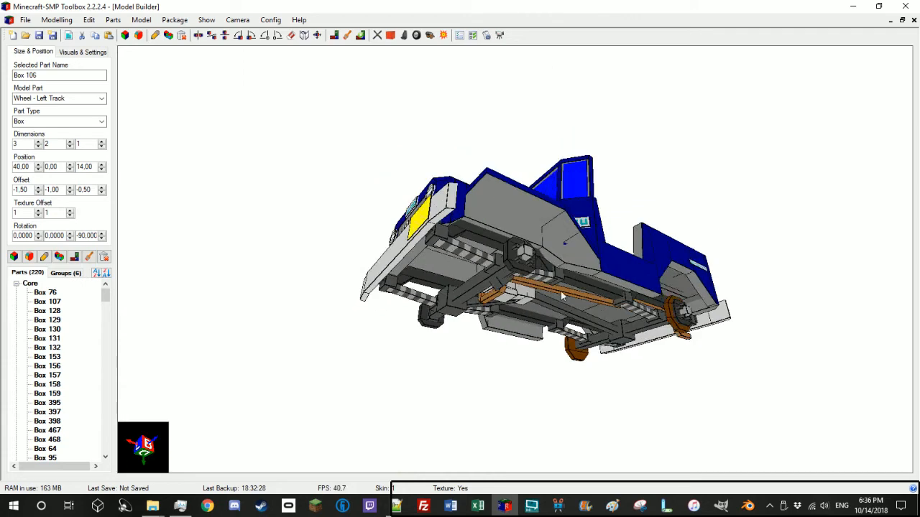
{"action": "mouse_move", "coordinate": [540, 308]}
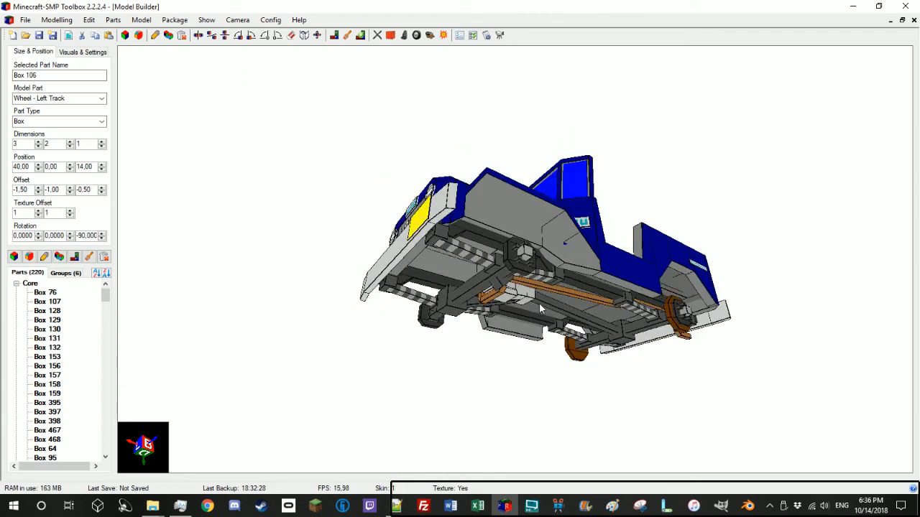
{"action": "left_click_drag", "start_coordinate": [539, 309], "coordinate": [391, 230]}
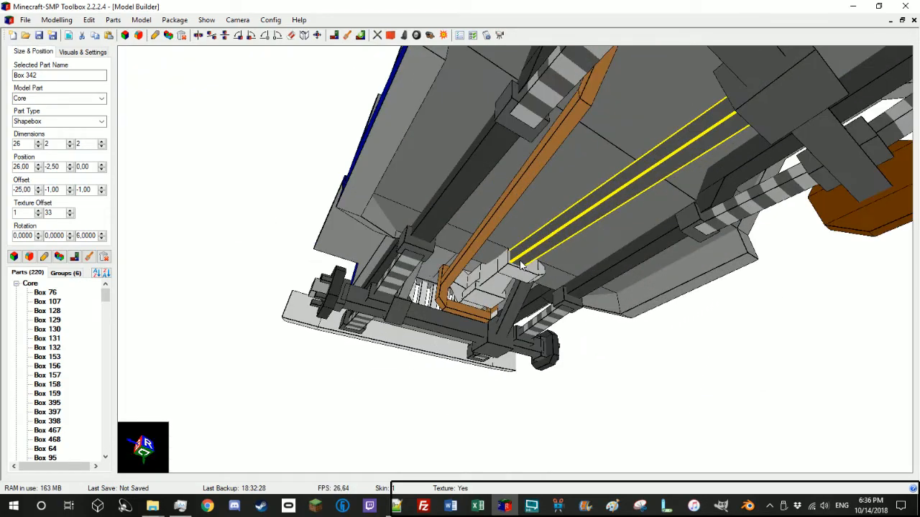
{"action": "mouse_move", "coordinate": [143, 293]}
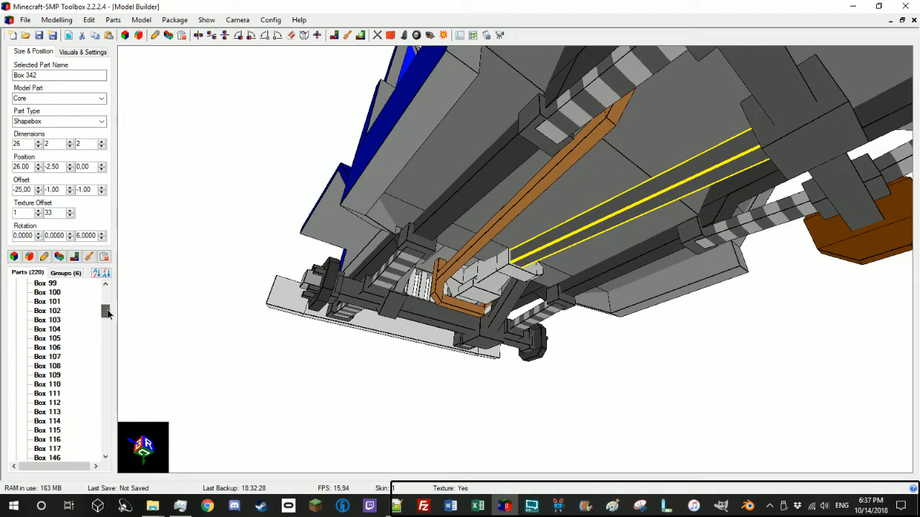
{"action": "scroll", "scroll_direction": "down", "scroll_amount": 3}
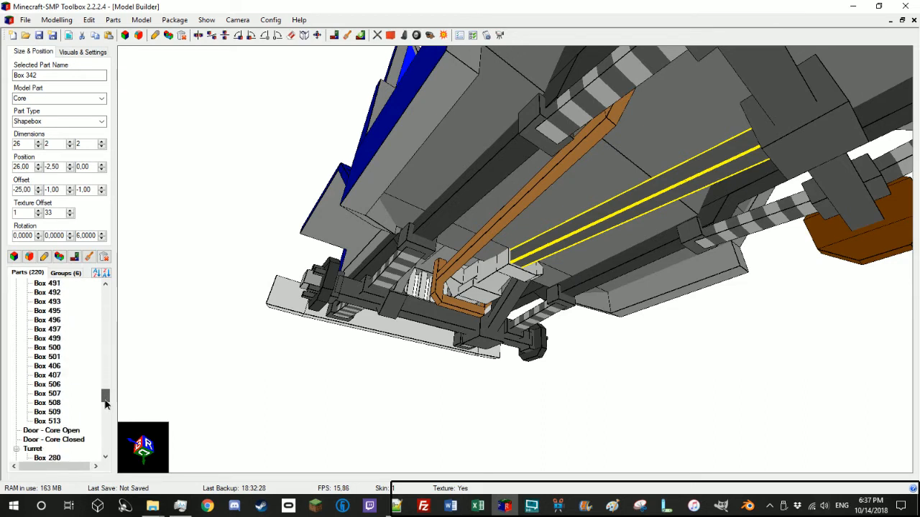
{"action": "scroll", "scroll_direction": "down", "scroll_amount": 3}
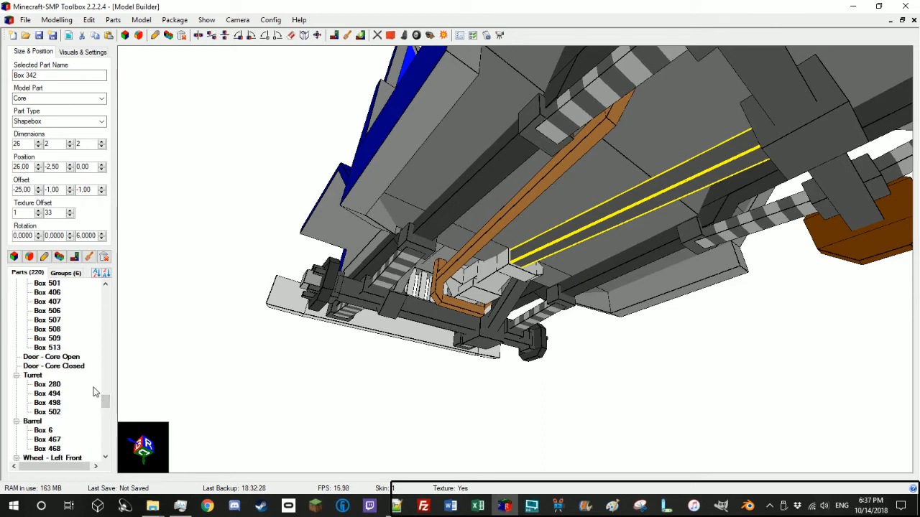
{"action": "left_click", "coordinate": [52, 357]}
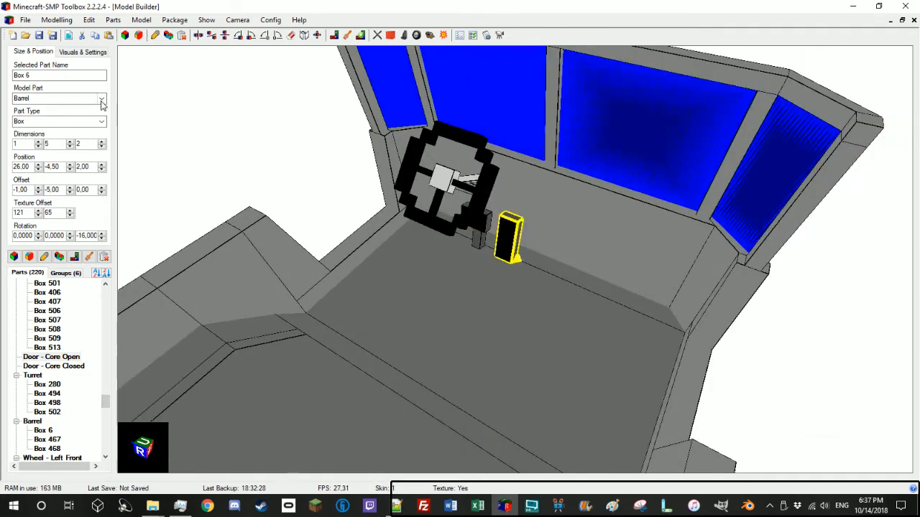
Reassign the selected Barrel boxes to the Door - Core Open and Door - Core Closed groups
{"action": "left_click", "coordinate": [100, 98]}
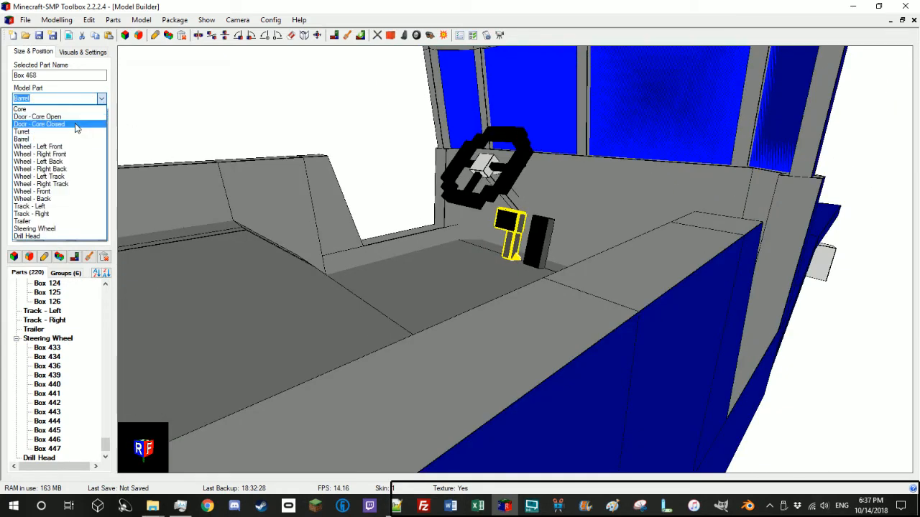
{"action": "left_click", "coordinate": [39, 123]}
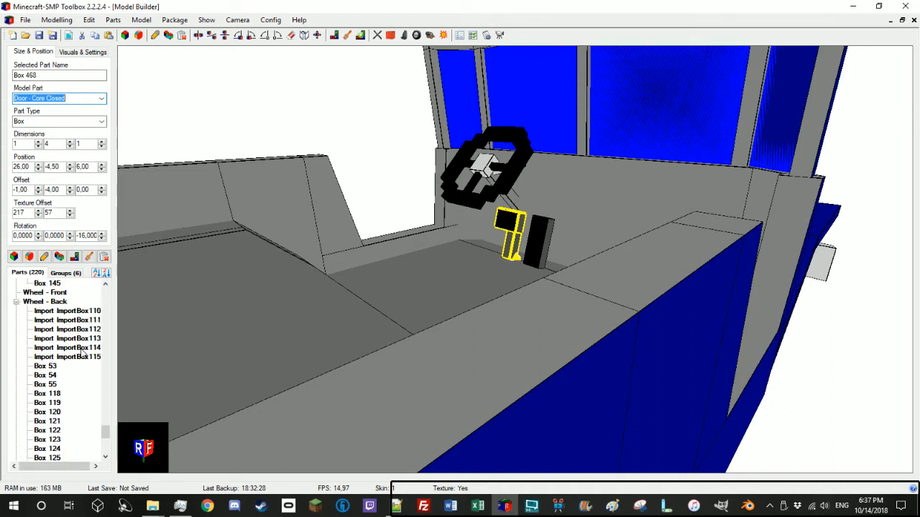
{"action": "scroll", "scroll_direction": "down", "scroll_amount": 3}
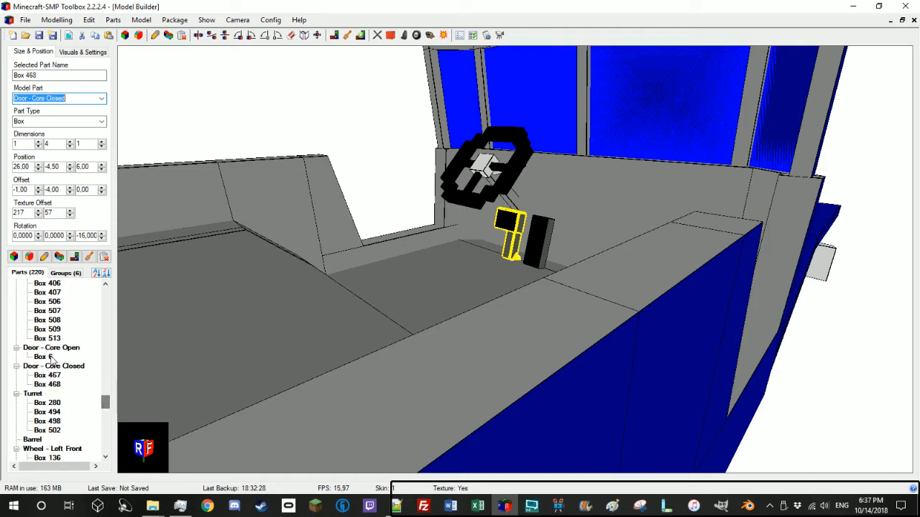
{"action": "left_click", "coordinate": [43, 356]}
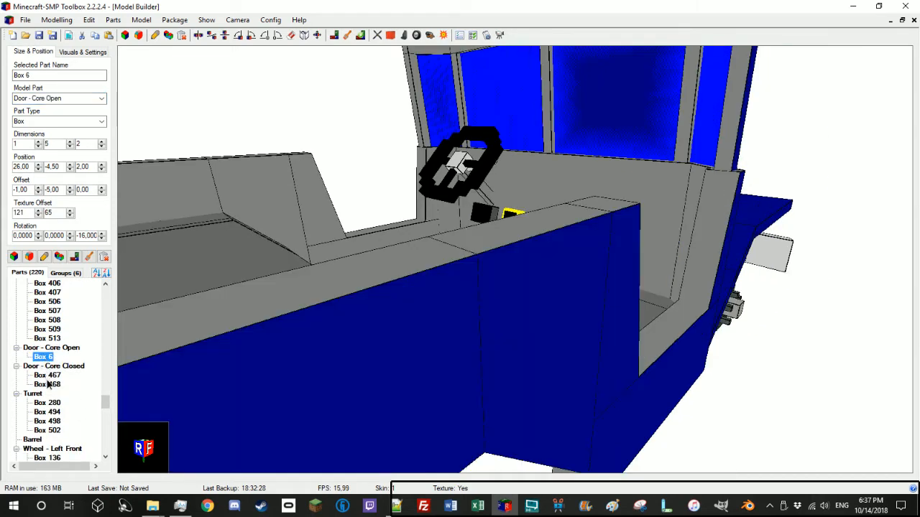
{"action": "left_click", "coordinate": [47, 384]}
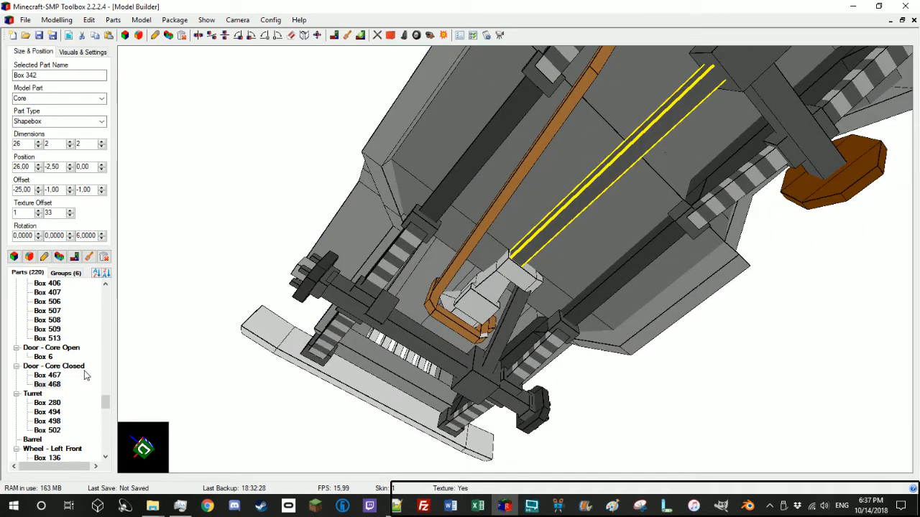
Check the underside parts' groups, orbit to the front corner, and save the truck model
{"action": "scroll", "scroll_direction": "down", "scroll_amount": 3}
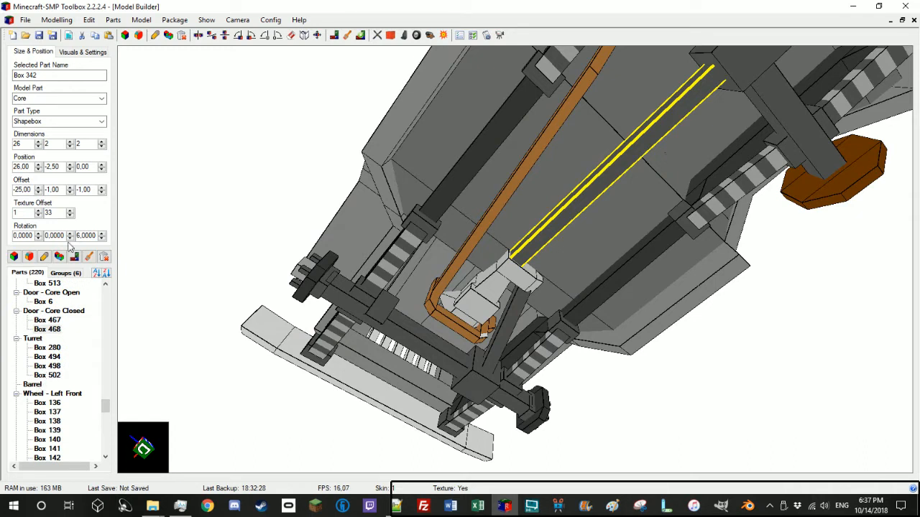
{"action": "left_click", "coordinate": [100, 121]}
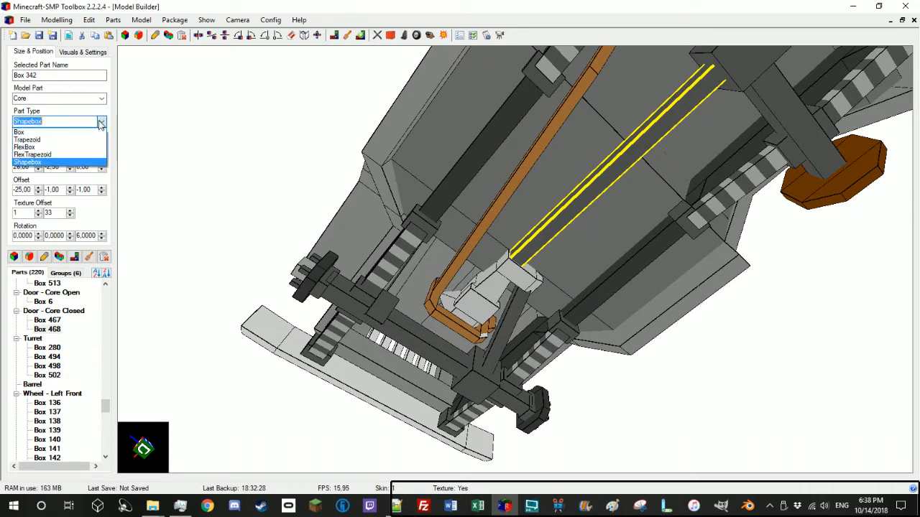
{"action": "left_click", "coordinate": [101, 97]}
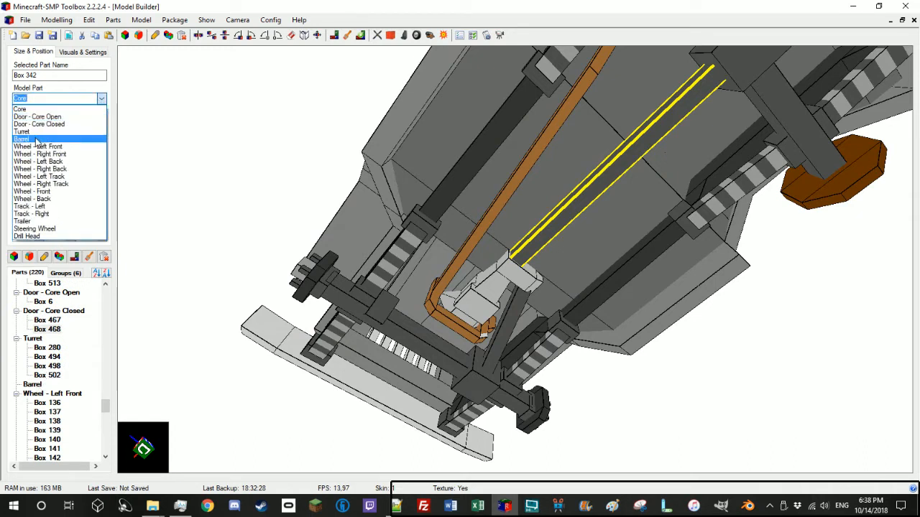
{"action": "left_click", "coordinate": [23, 137]}
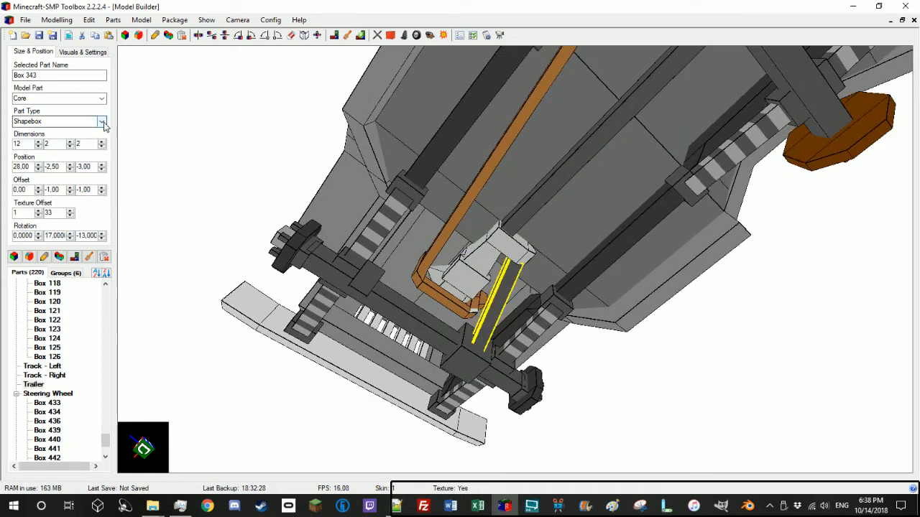
{"action": "left_click", "coordinate": [101, 97]}
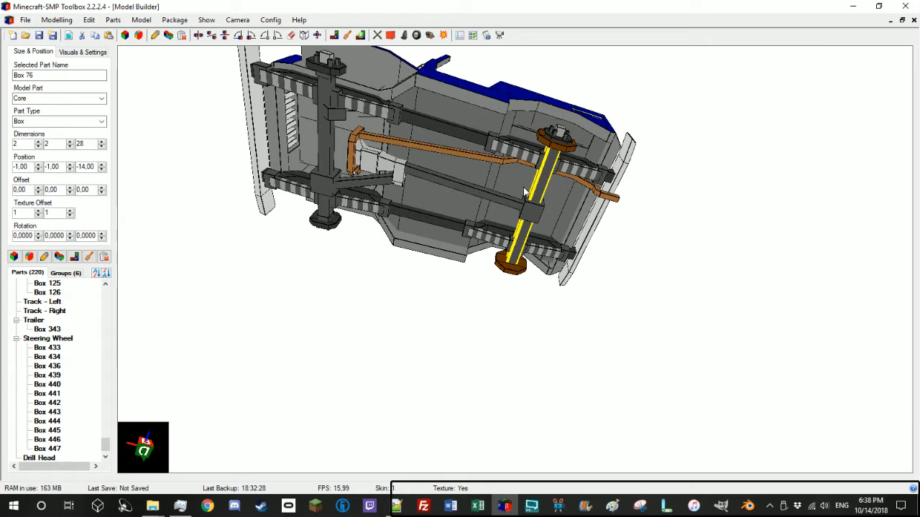
{"action": "mouse_move", "coordinate": [446, 181]}
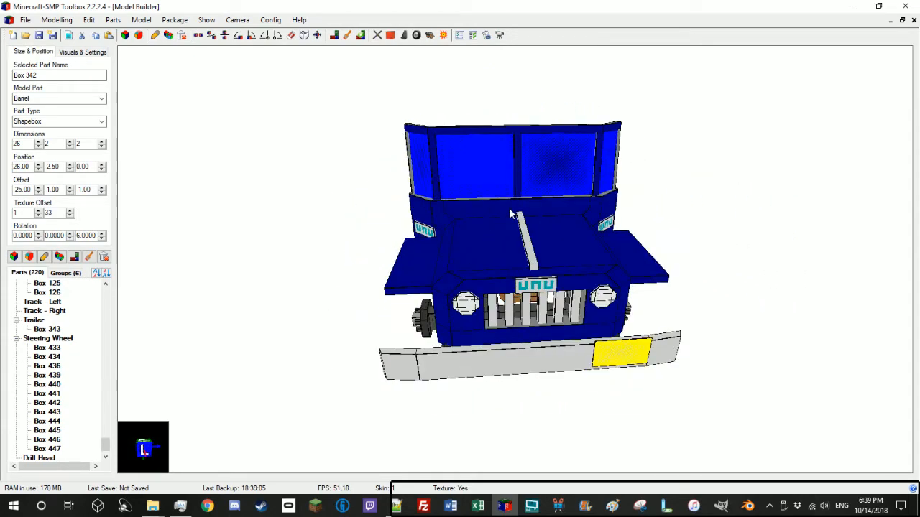
{"action": "left_click_drag", "start_coordinate": [510, 215], "coordinate": [475, 265]}
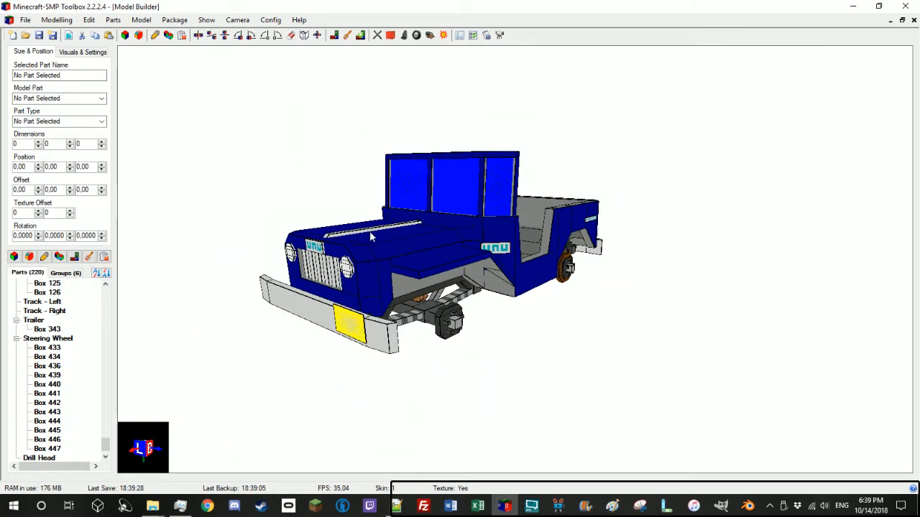
{"action": "mouse_move", "coordinate": [281, 164]}
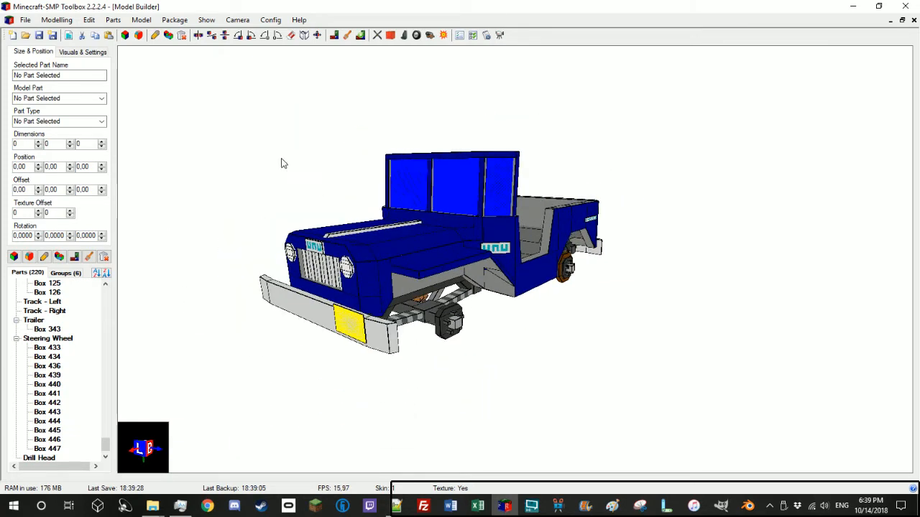
Show the File menu's Export submenu listing the available export formats
{"action": "left_click", "coordinate": [25, 21]}
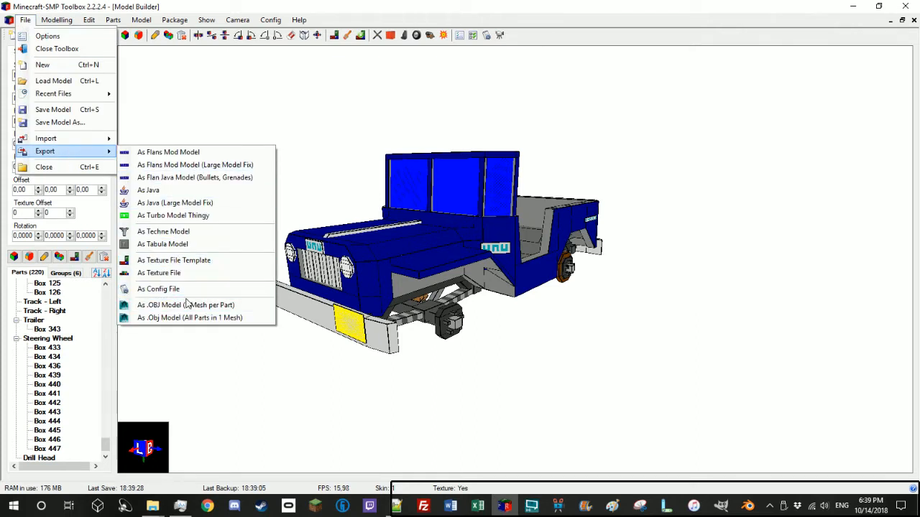
{"action": "mouse_move", "coordinate": [185, 305]}
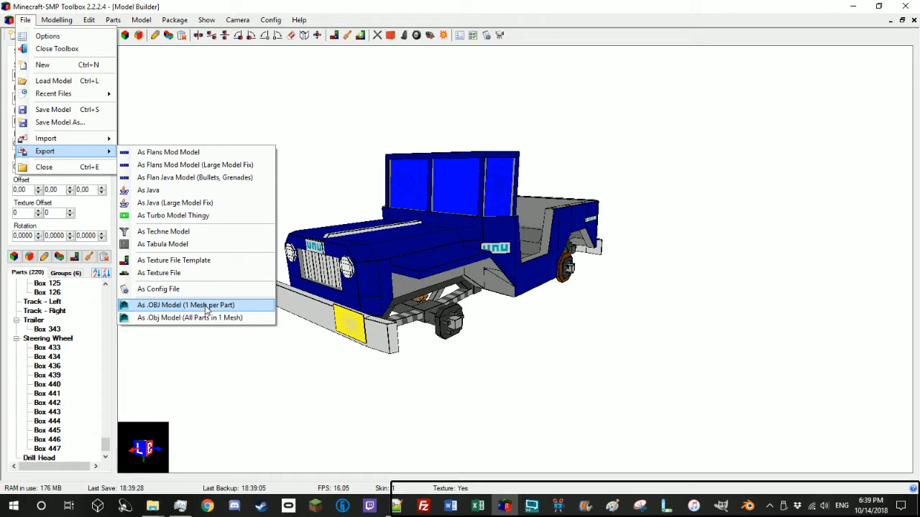
{"action": "mouse_move", "coordinate": [224, 312]}
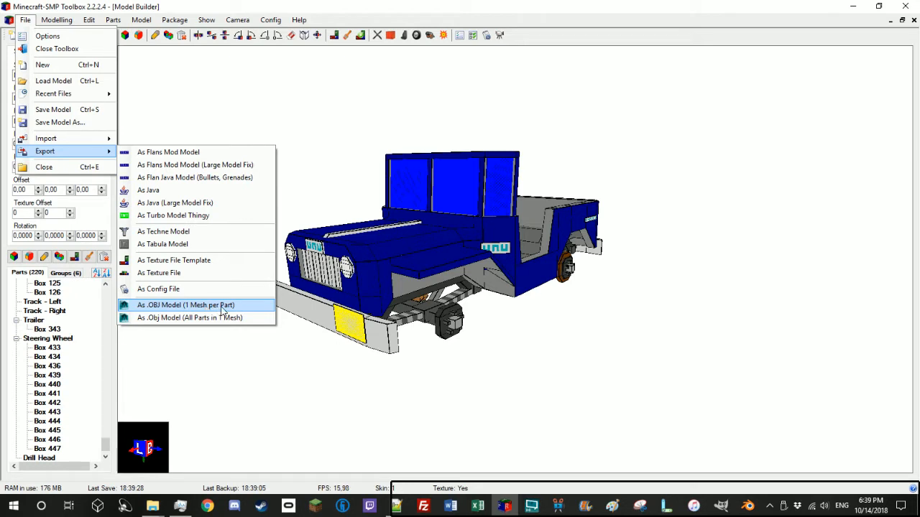
{"action": "mouse_move", "coordinate": [190, 317]}
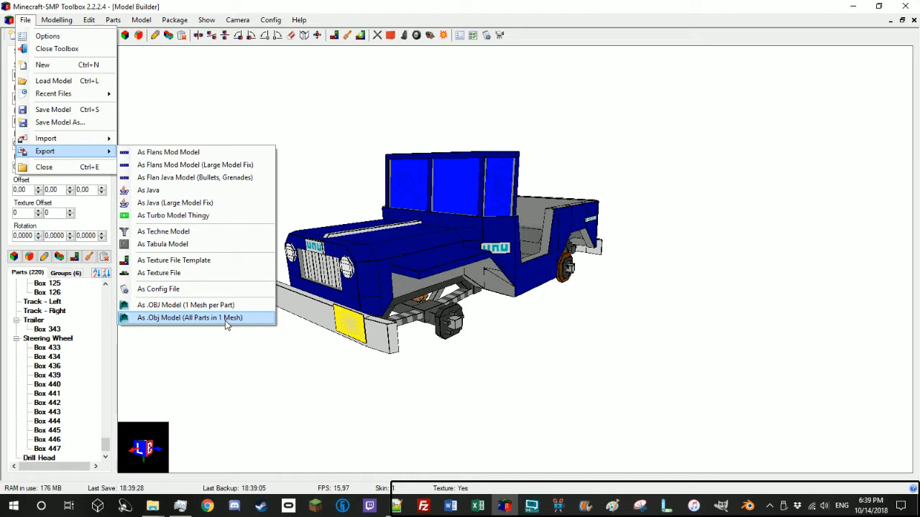
Export all parts as one OBJ mesh into the NR-490-LTG Wolf folder, naming it 'bt'
{"action": "left_click", "coordinate": [190, 317]}
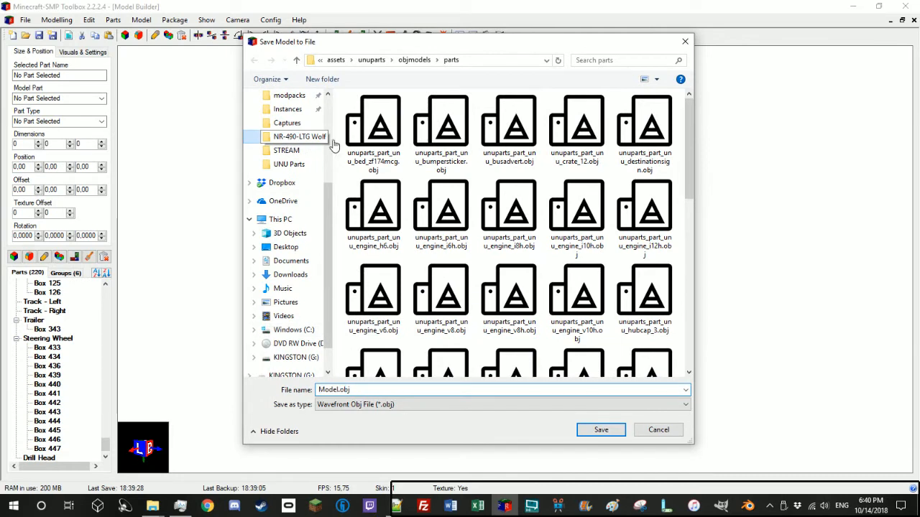
{"action": "double_click", "coordinate": [299, 137]}
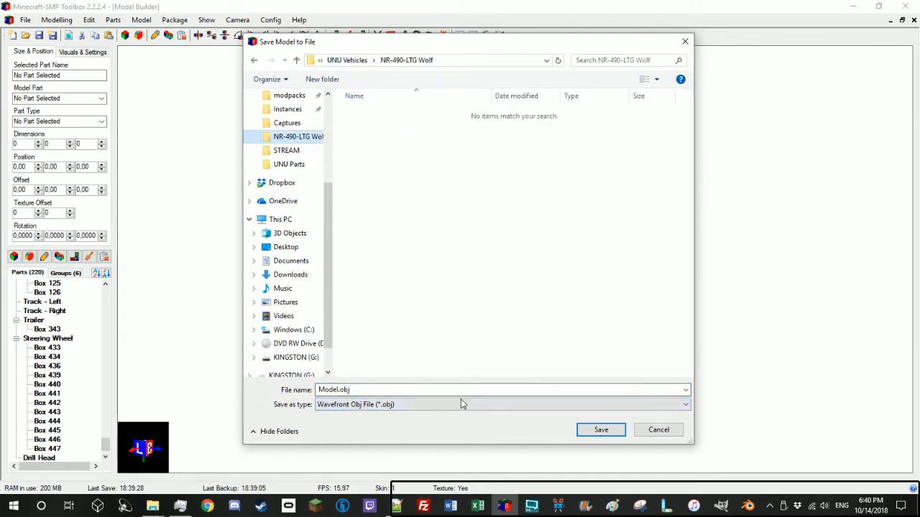
{"action": "type", "text": "bt"}
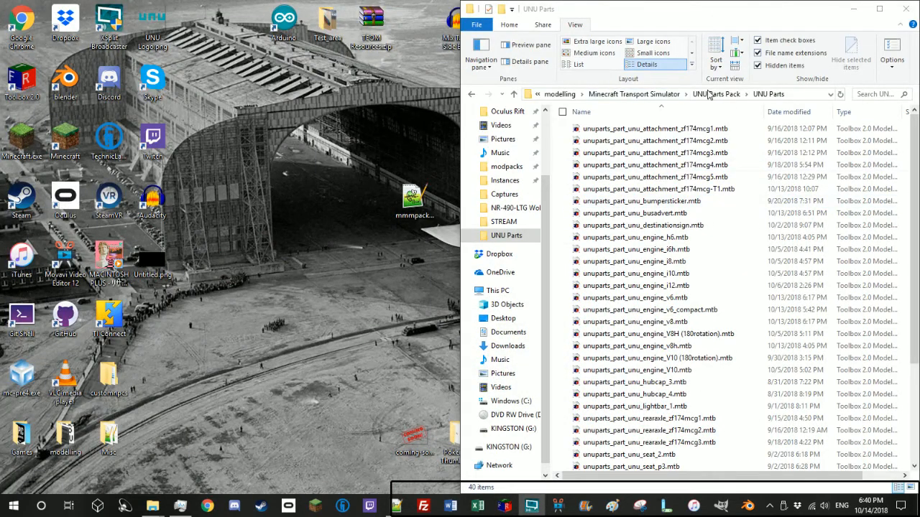
Navigate through the BlackThorne Civilian Pack to the NR-490-LTG Wolf folder
{"action": "left_click", "coordinate": [560, 95]}
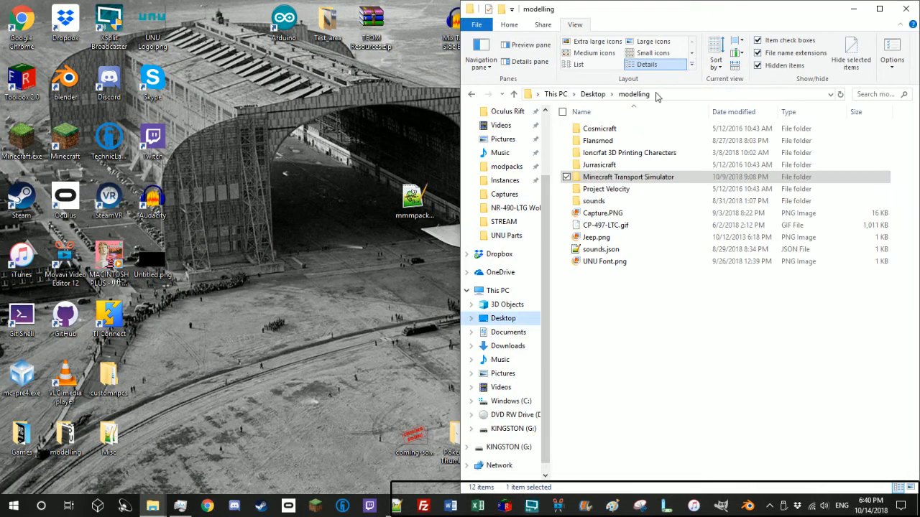
{"action": "double_click", "coordinate": [626, 176]}
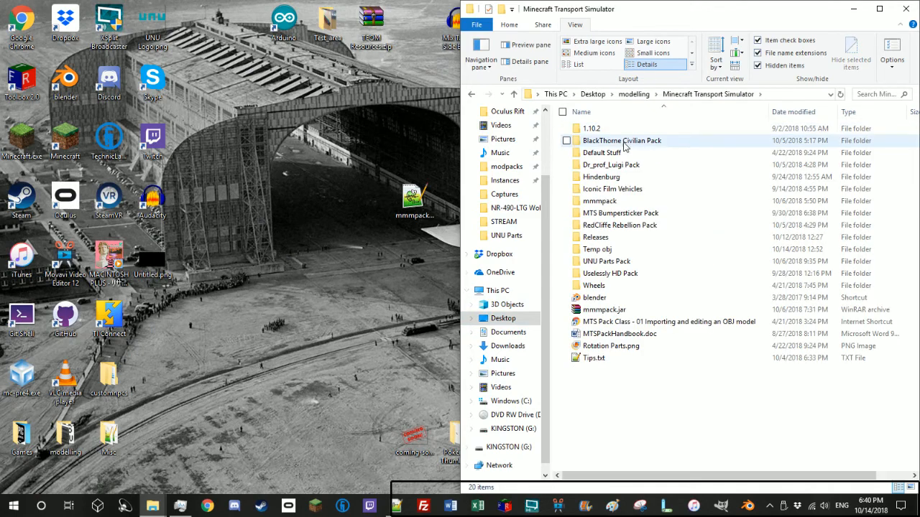
{"action": "double_click", "coordinate": [620, 141]}
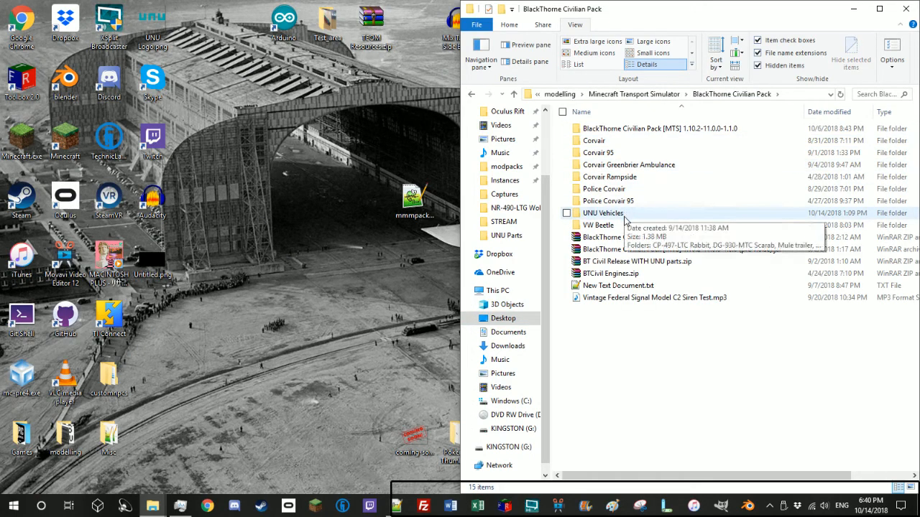
{"action": "double_click", "coordinate": [604, 212]}
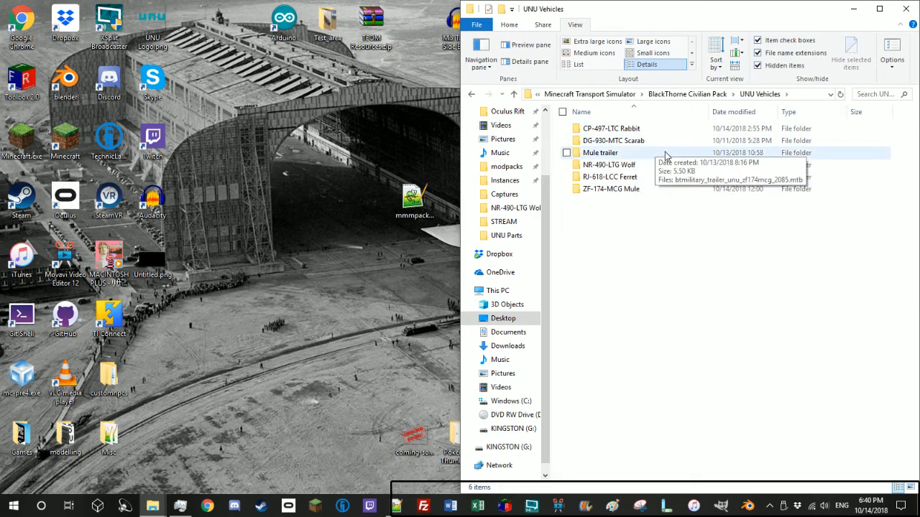
{"action": "double_click", "coordinate": [610, 164]}
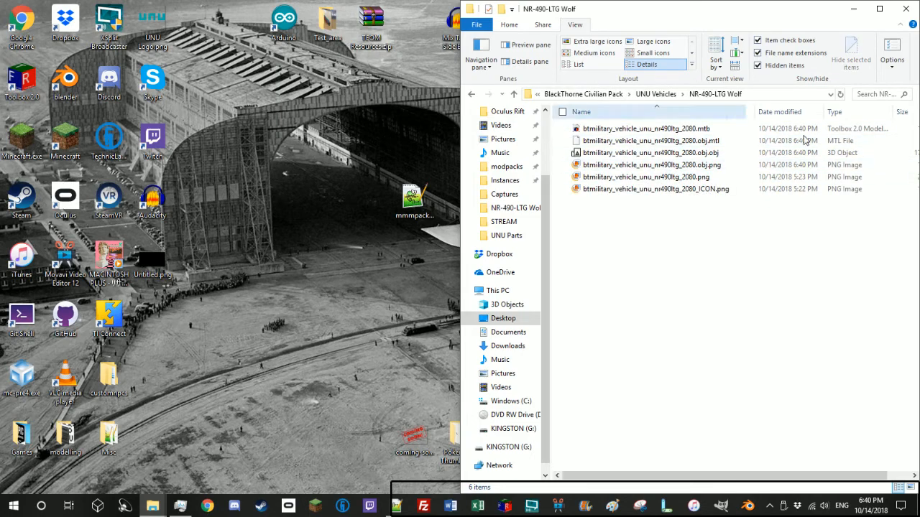
{"action": "mouse_move", "coordinate": [736, 167]}
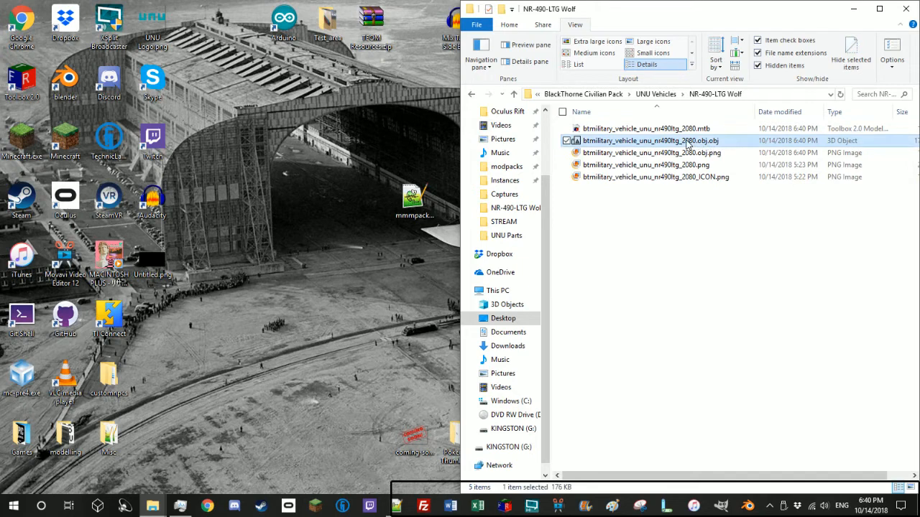
Rename the OBJ to drop its doubled extension, remove the stray obj.png, and check the remaining files
{"action": "double_click", "coordinate": [649, 140]}
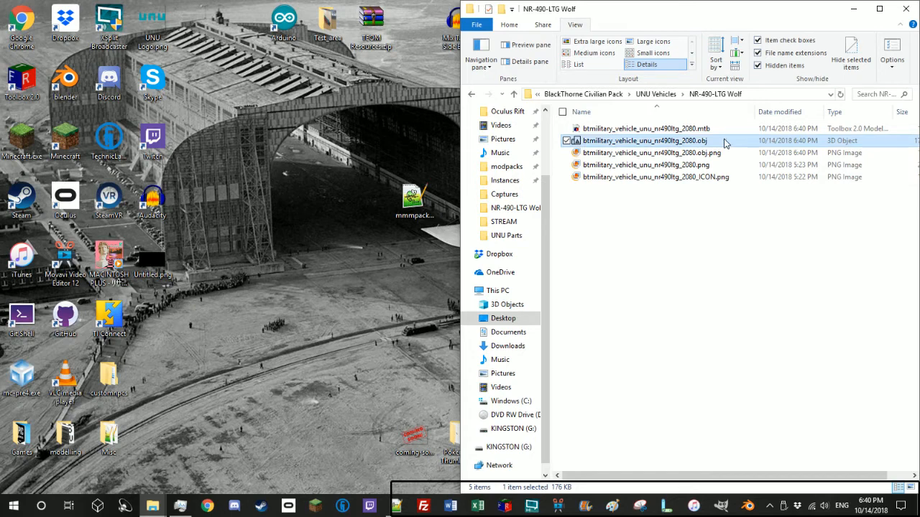
{"action": "mouse_move", "coordinate": [717, 153]}
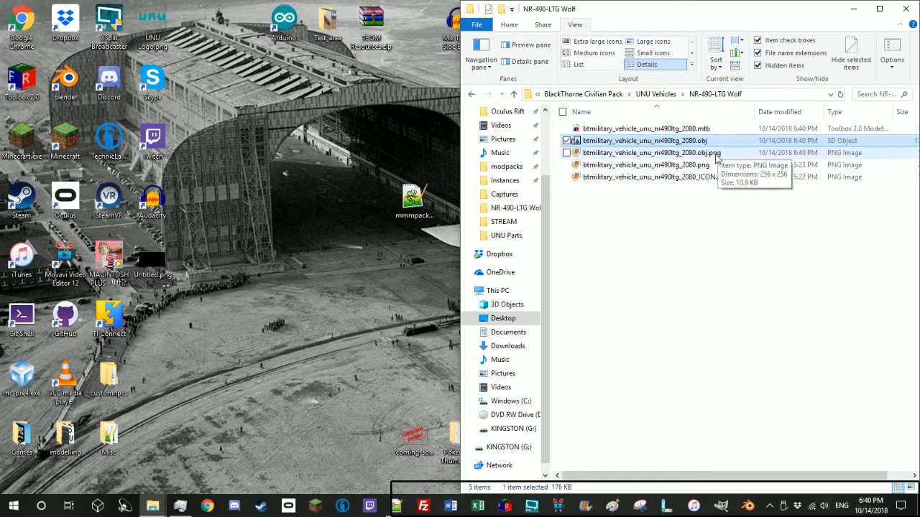
{"action": "left_click", "coordinate": [644, 153]}
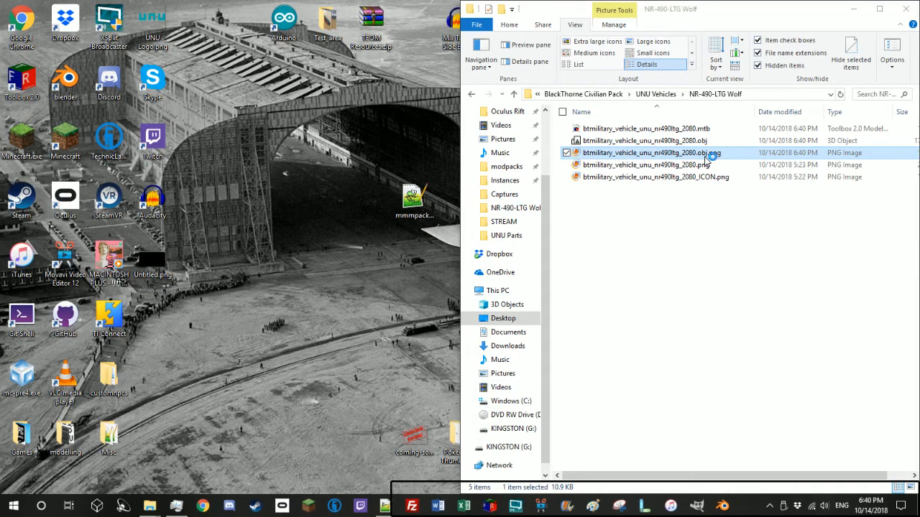
{"action": "double_click", "coordinate": [649, 152]}
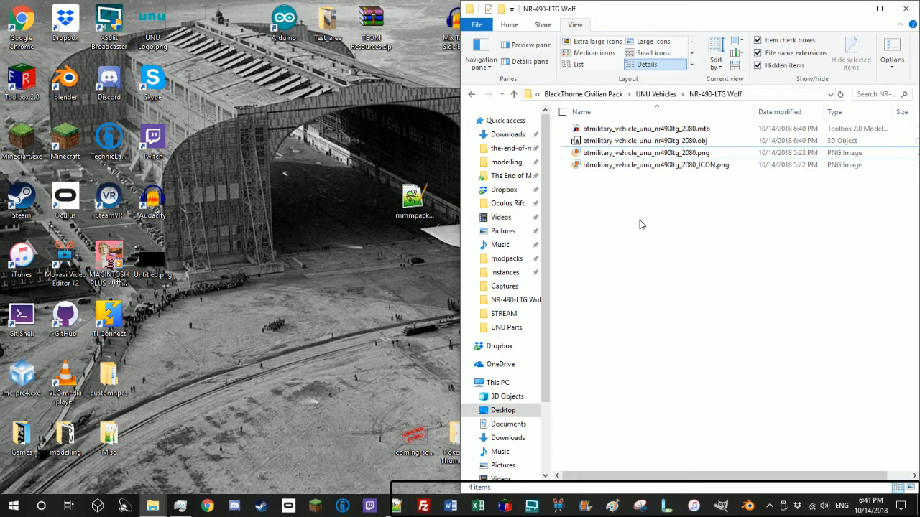
{"action": "left_click", "coordinate": [643, 128]}
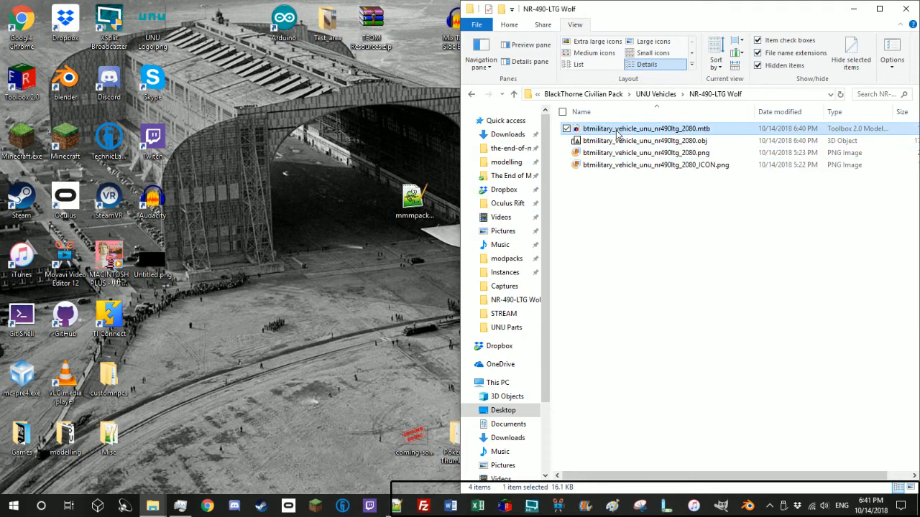
{"action": "left_click", "coordinate": [643, 141]}
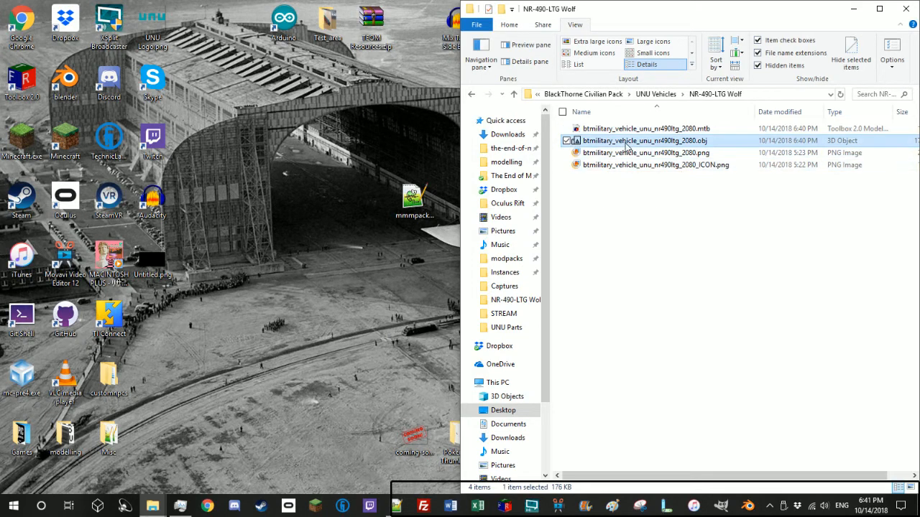
{"action": "left_click", "coordinate": [643, 152]}
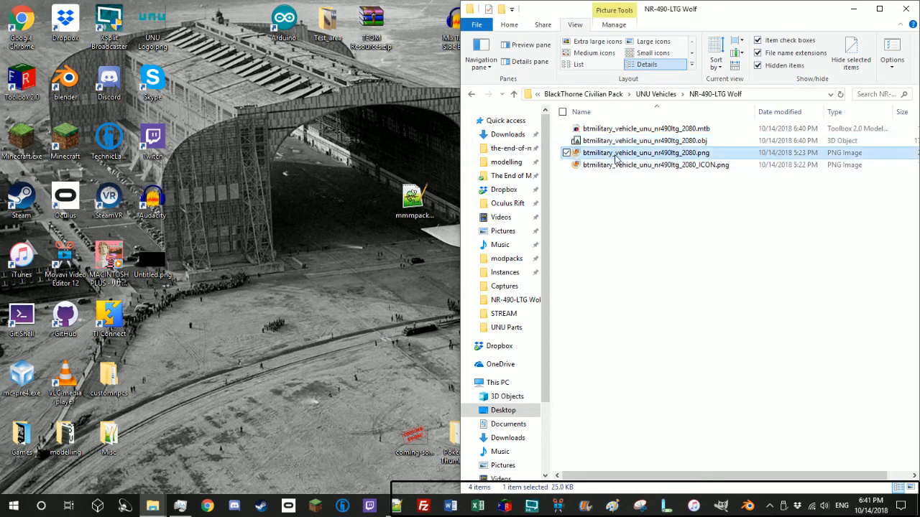
{"action": "double_click", "coordinate": [644, 152]}
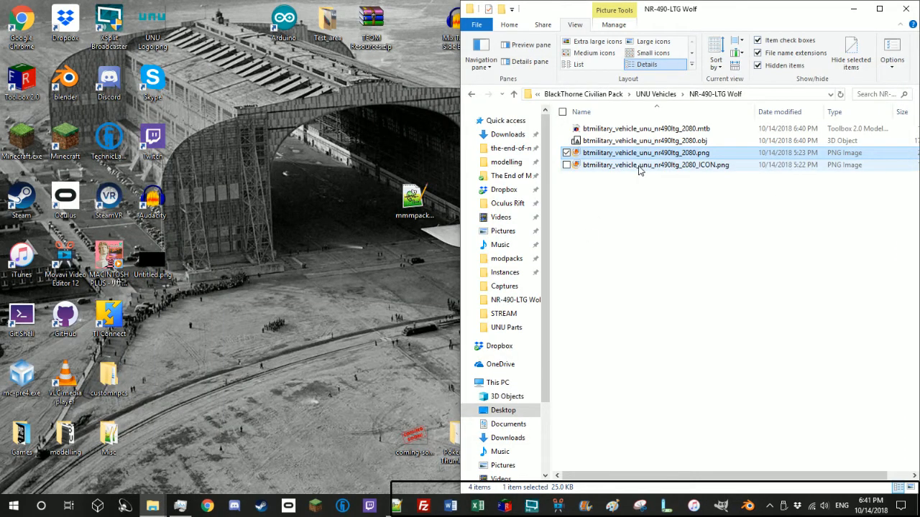
{"action": "double_click", "coordinate": [644, 153]}
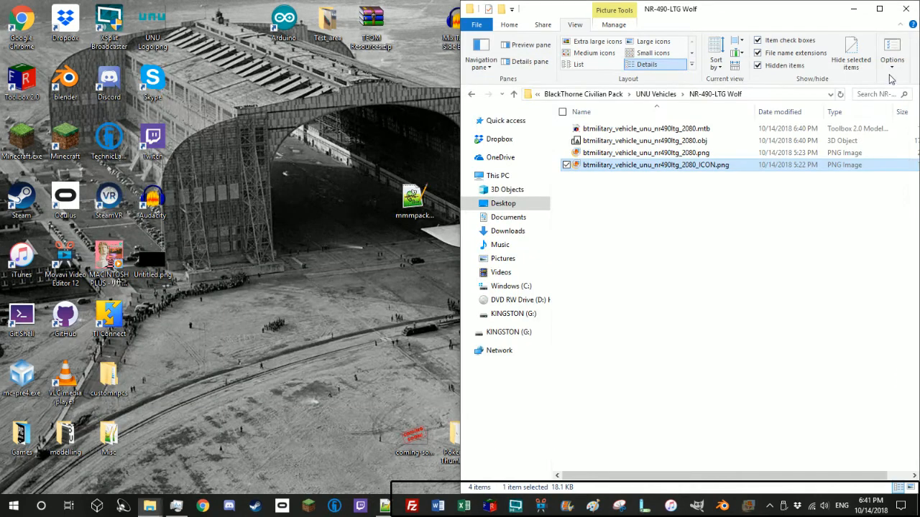
{"action": "double_click", "coordinate": [656, 163]}
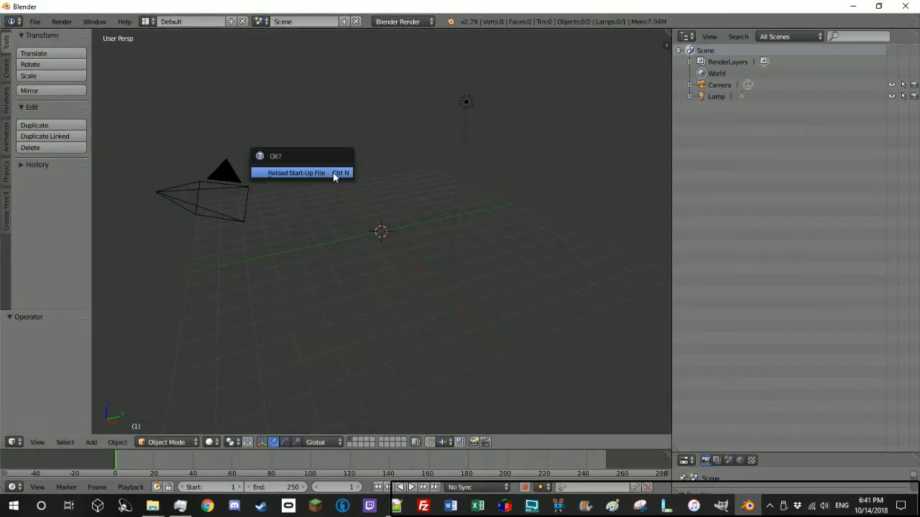
Reload Blender's start-up file so only the camera and lamp remain
{"action": "left_click", "coordinate": [296, 172]}
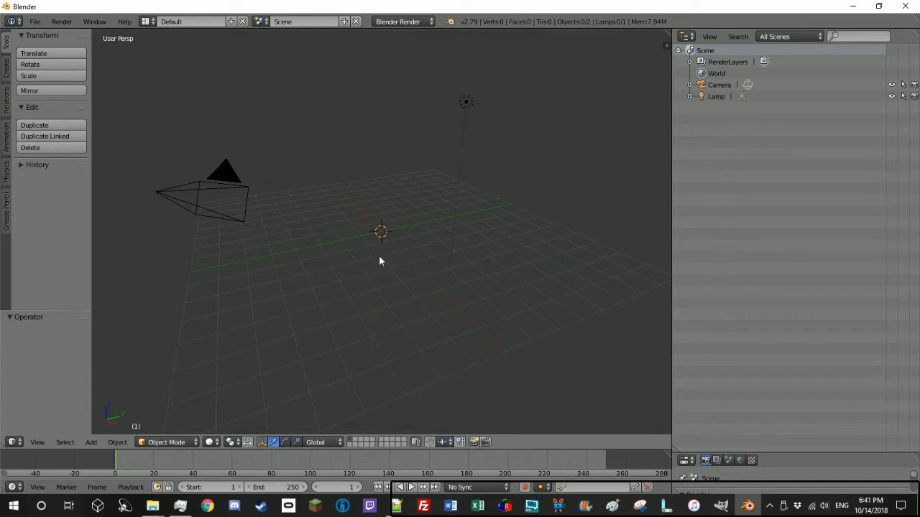
{"action": "mouse_move", "coordinate": [370, 256]}
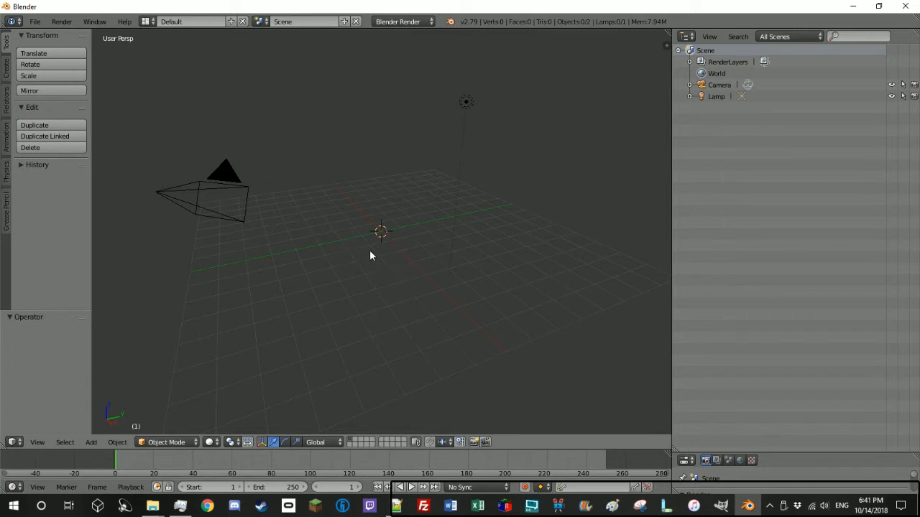
{"action": "mouse_move", "coordinate": [363, 279]}
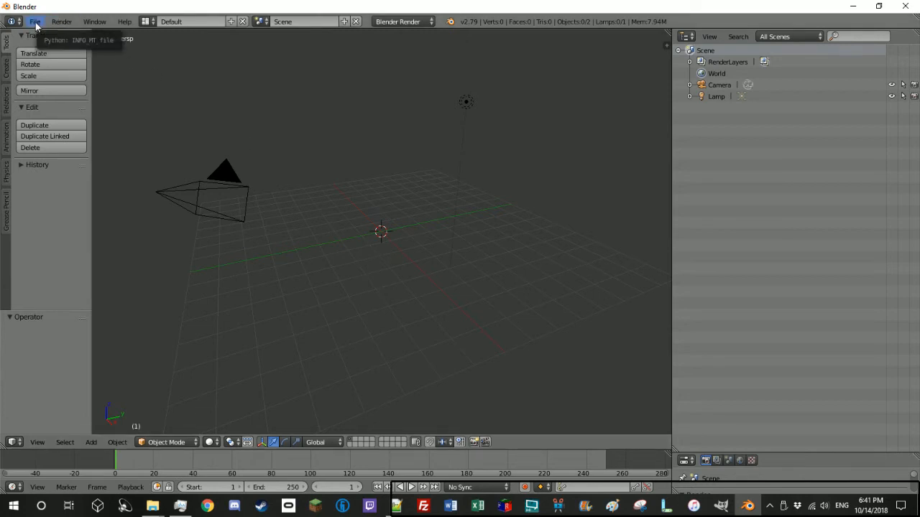
{"action": "left_click", "coordinate": [34, 21]}
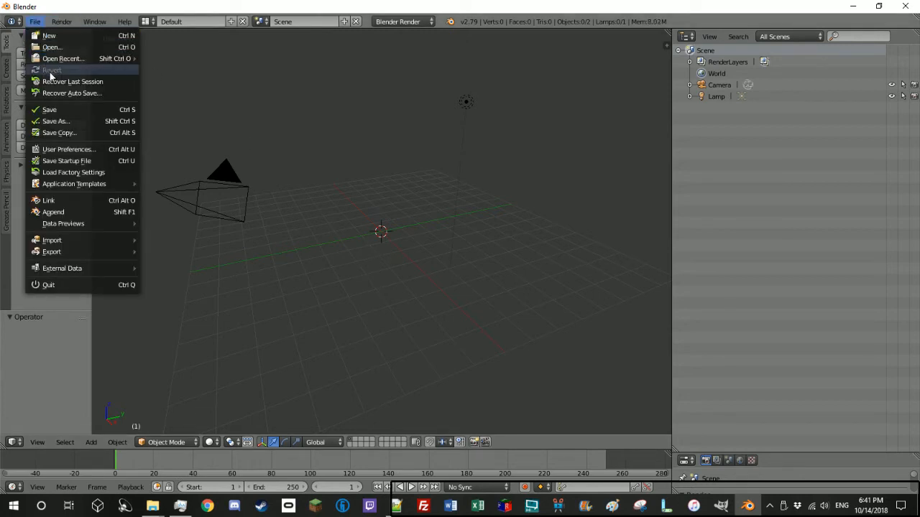
{"action": "mouse_move", "coordinate": [84, 121]}
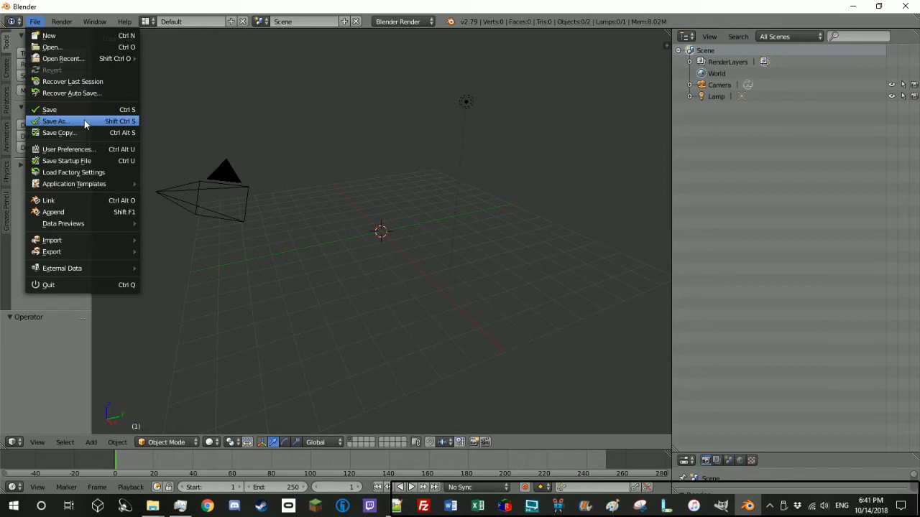
{"action": "mouse_move", "coordinate": [66, 161]}
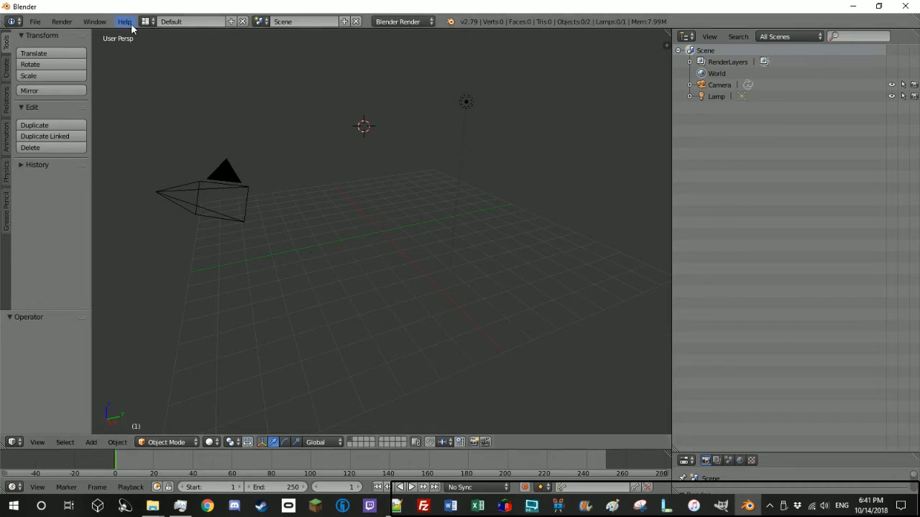
Import the truck's Wavefront OBJ file from the NR-490-LTG Wolf folder into Blender
{"action": "left_click", "coordinate": [34, 22]}
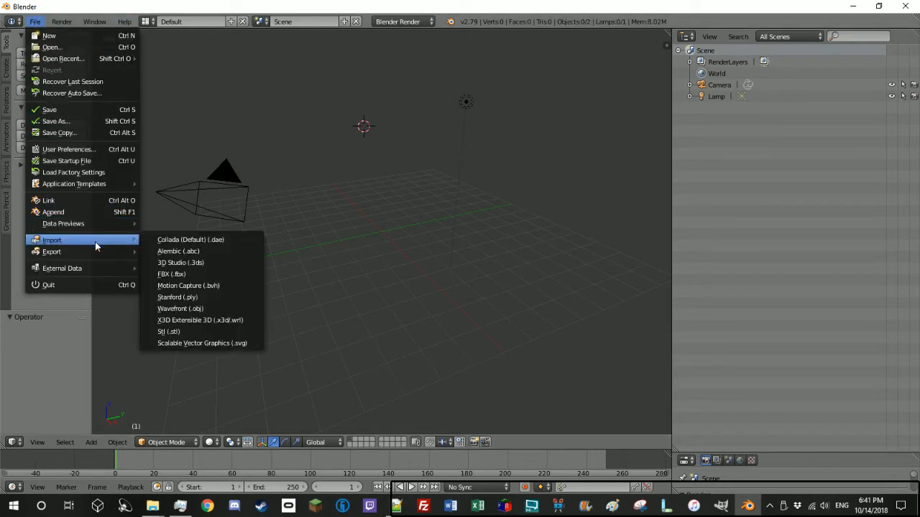
{"action": "left_click", "coordinate": [181, 308]}
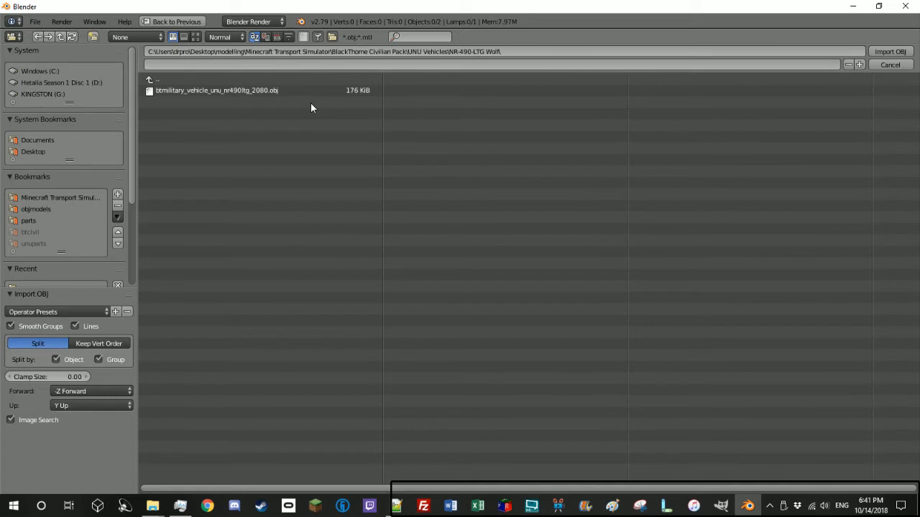
{"action": "left_click", "coordinate": [215, 89]}
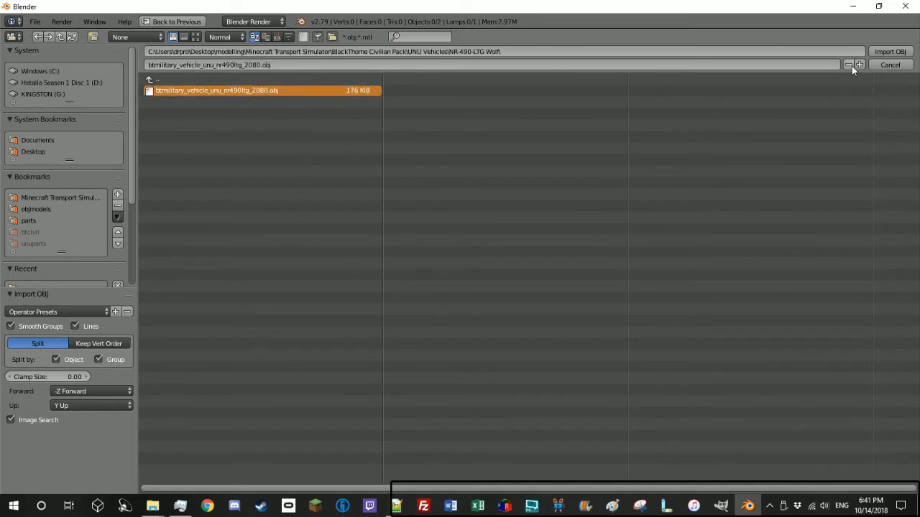
{"action": "left_click", "coordinate": [889, 51]}
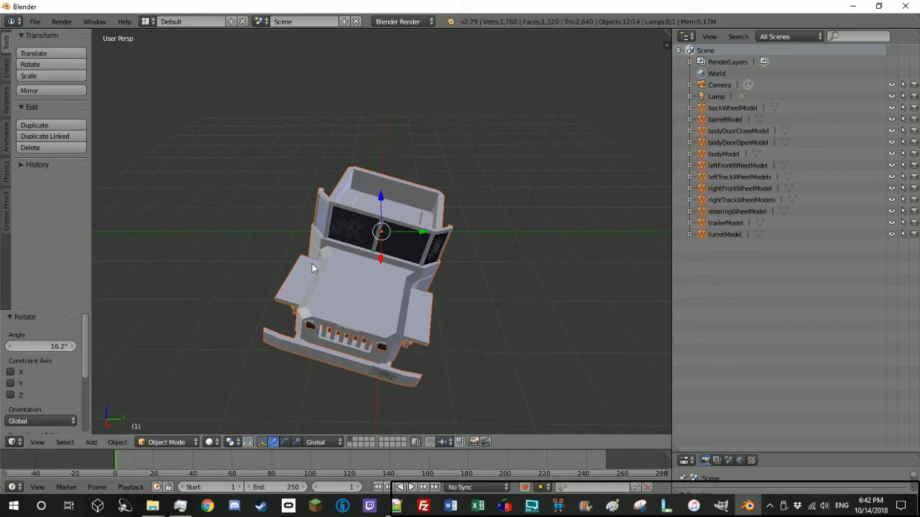
{"action": "mouse_move", "coordinate": [42, 376]}
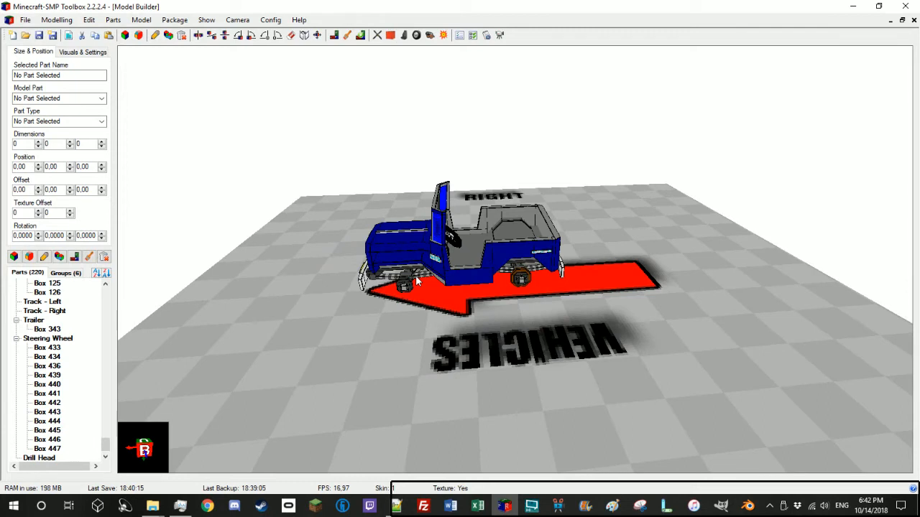
{"action": "mouse_move", "coordinate": [409, 86]}
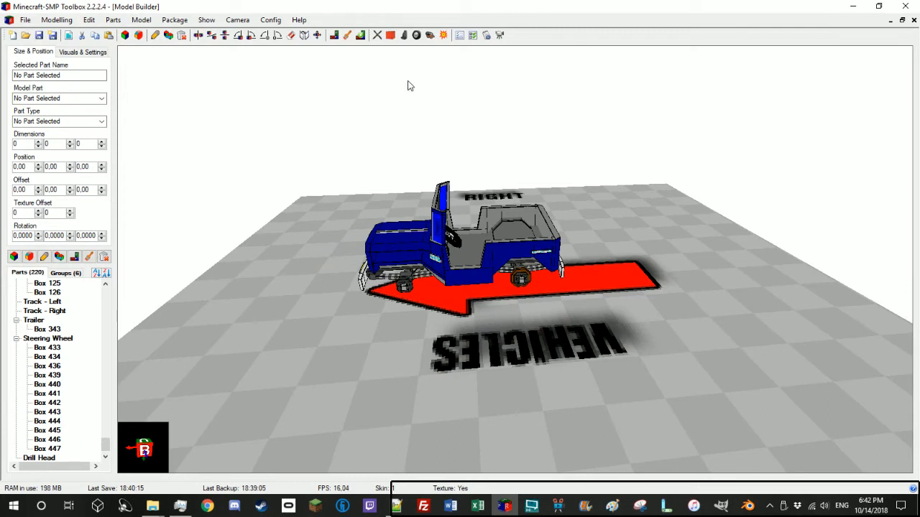
Change the Model Type in Model Settings from Vehicle to Plane
{"action": "left_click", "coordinate": [444, 34]}
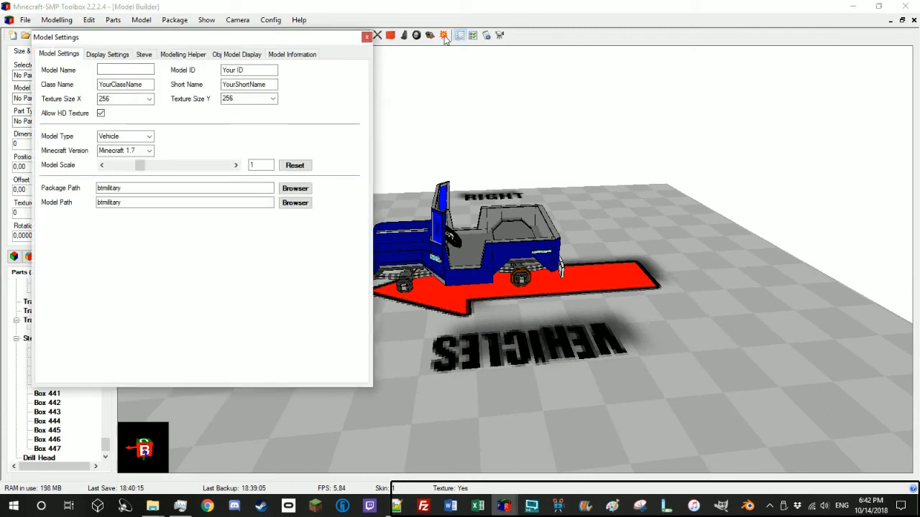
{"action": "left_click", "coordinate": [150, 135]}
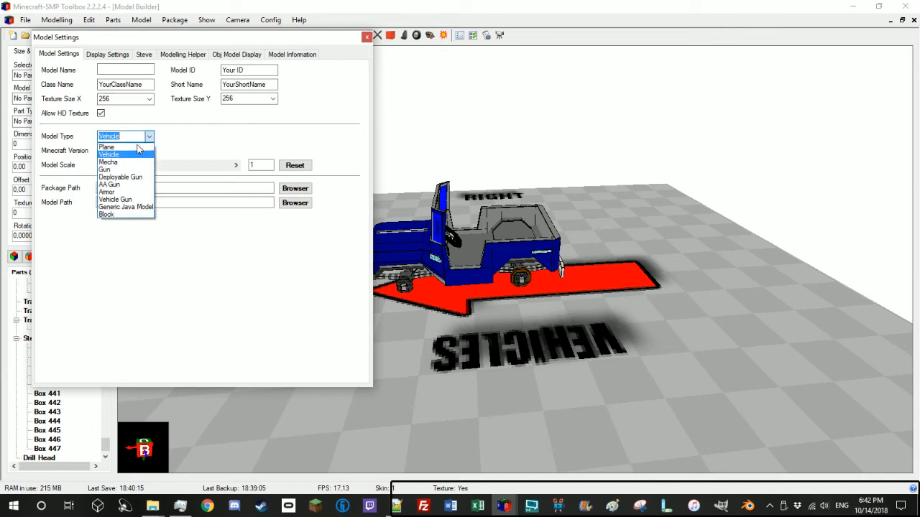
{"action": "left_click", "coordinate": [106, 147]}
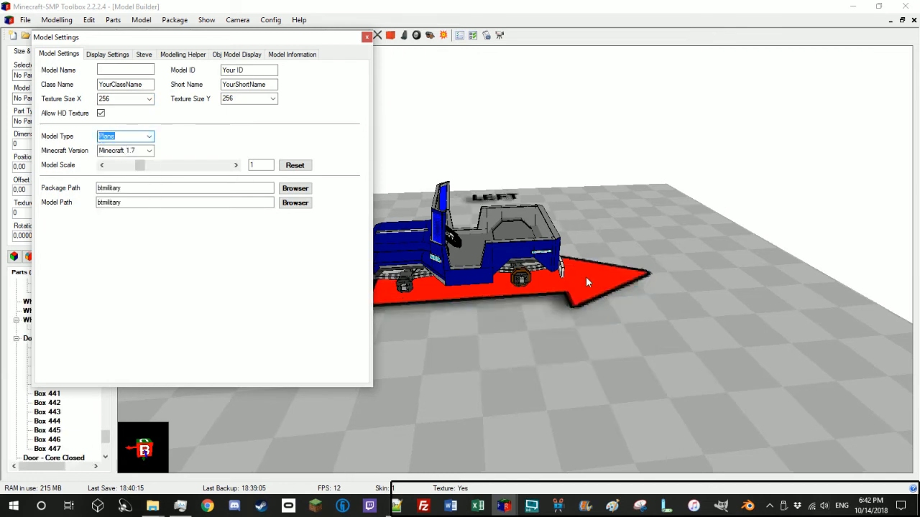
{"action": "mouse_move", "coordinate": [365, 221]}
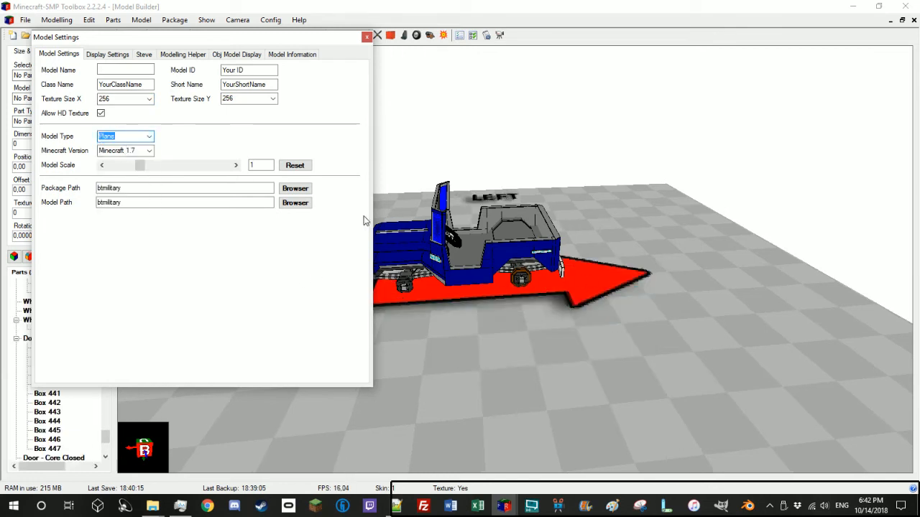
{"action": "left_click", "coordinate": [149, 135]}
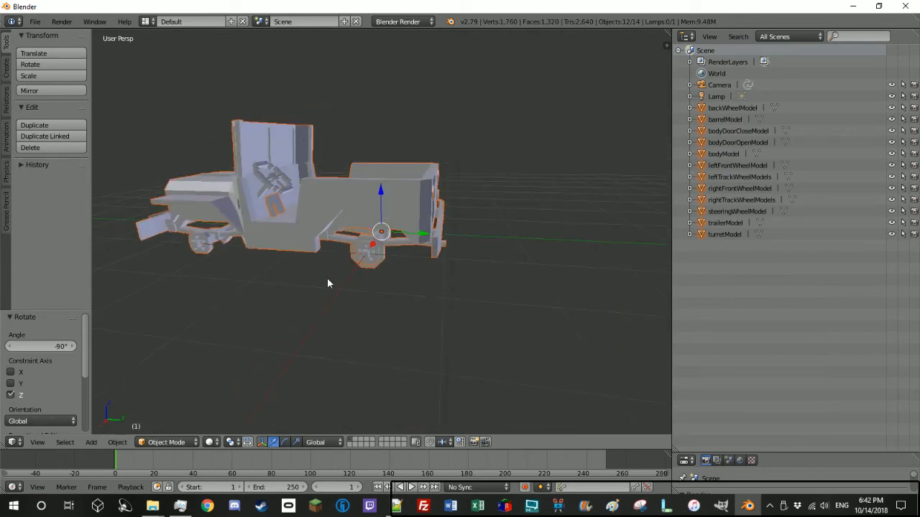
Orbit the viewport to inspect the rotated truck's underside and axles
{"action": "left_click_drag", "start_coordinate": [327, 283], "coordinate": [453, 152]}
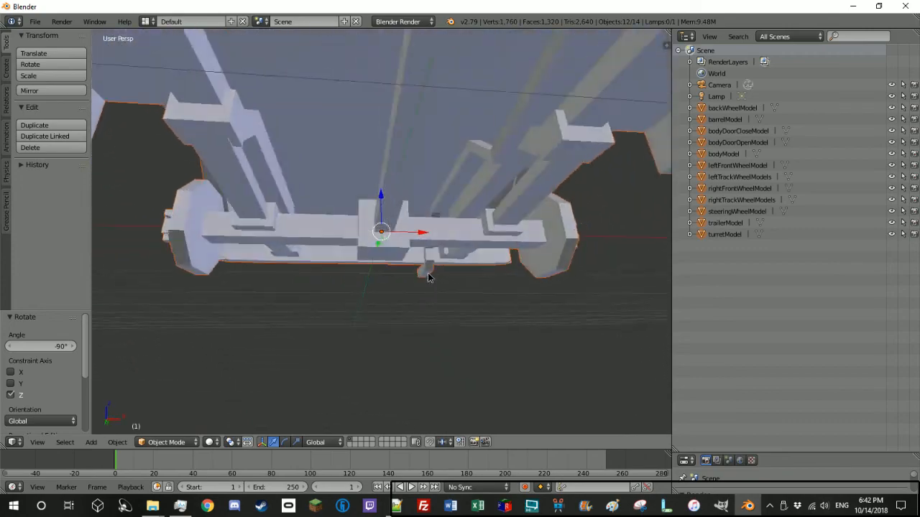
{"action": "left_click_drag", "start_coordinate": [428, 279], "coordinate": [323, 198]}
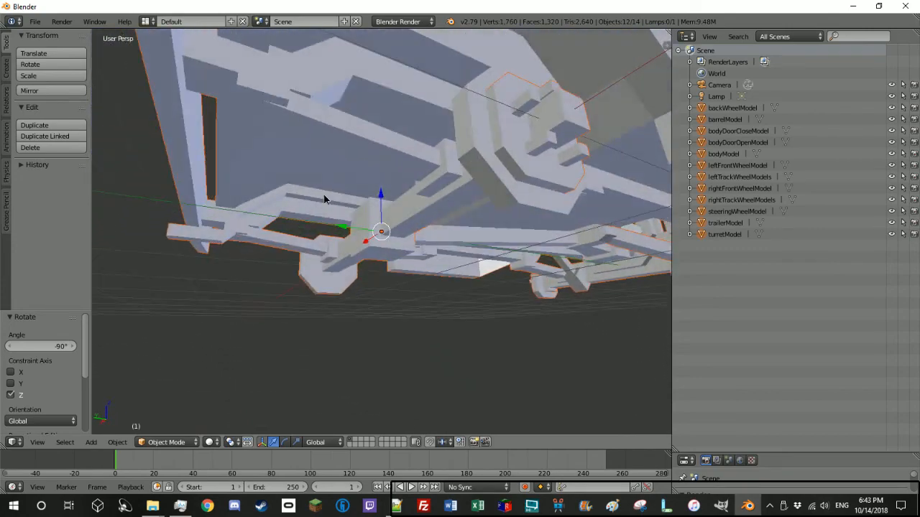
{"action": "left_click_drag", "start_coordinate": [324, 201], "coordinate": [414, 213]}
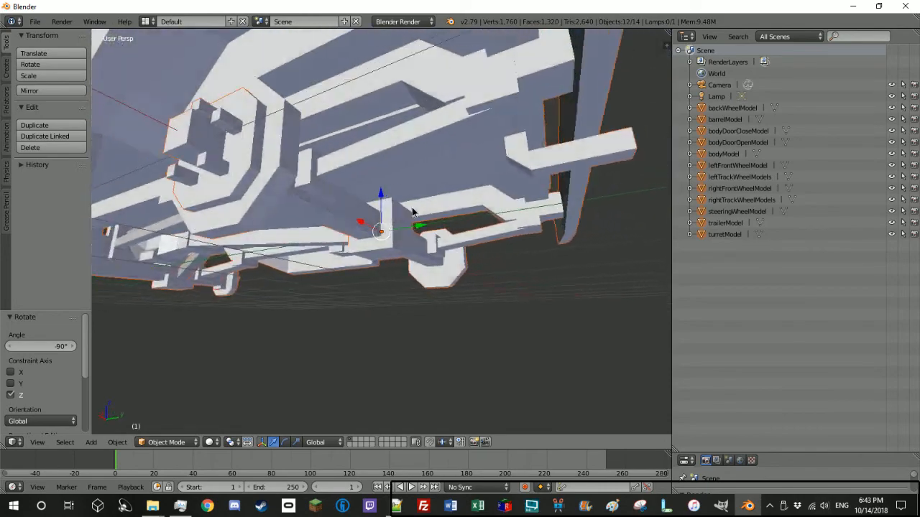